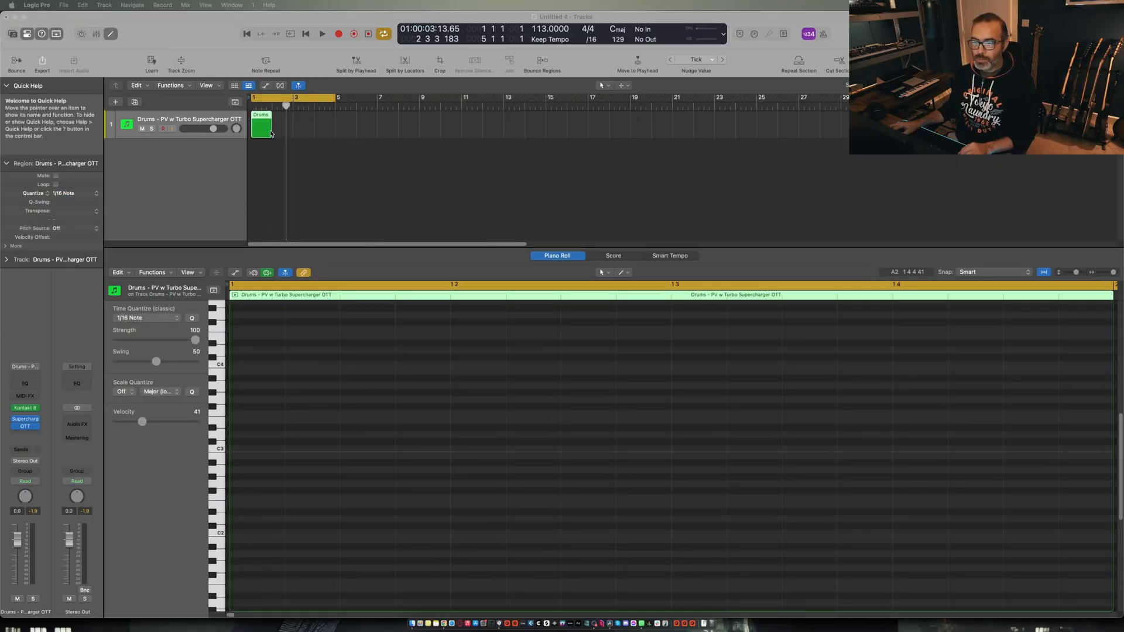
# Extend the drum region to four bars, enter starting notes and bring up the Step Input Keyboard.
pyautogui.moveTo(272, 128); pyautogui.dragTo(332, 127)
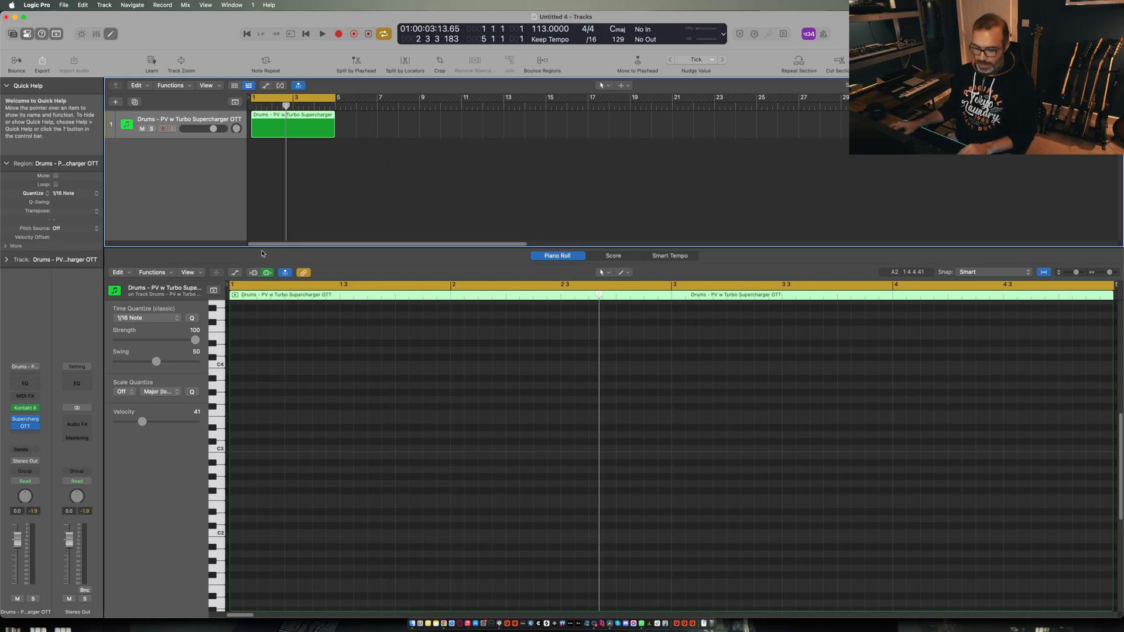
pyautogui.moveTo(252, 274)
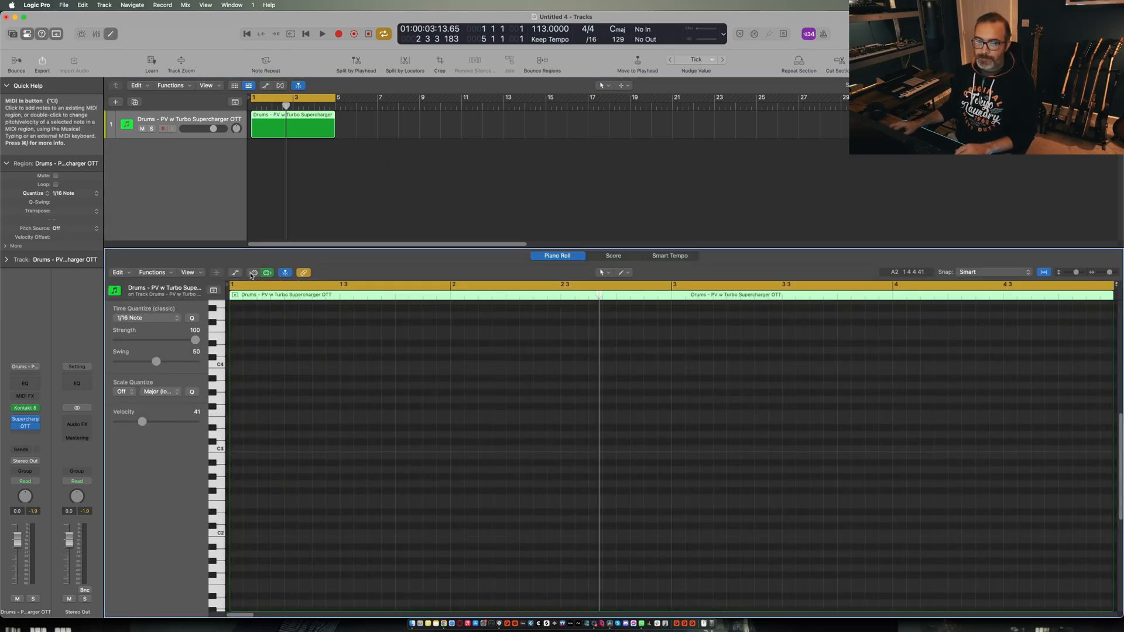
pyautogui.moveTo(267, 273)
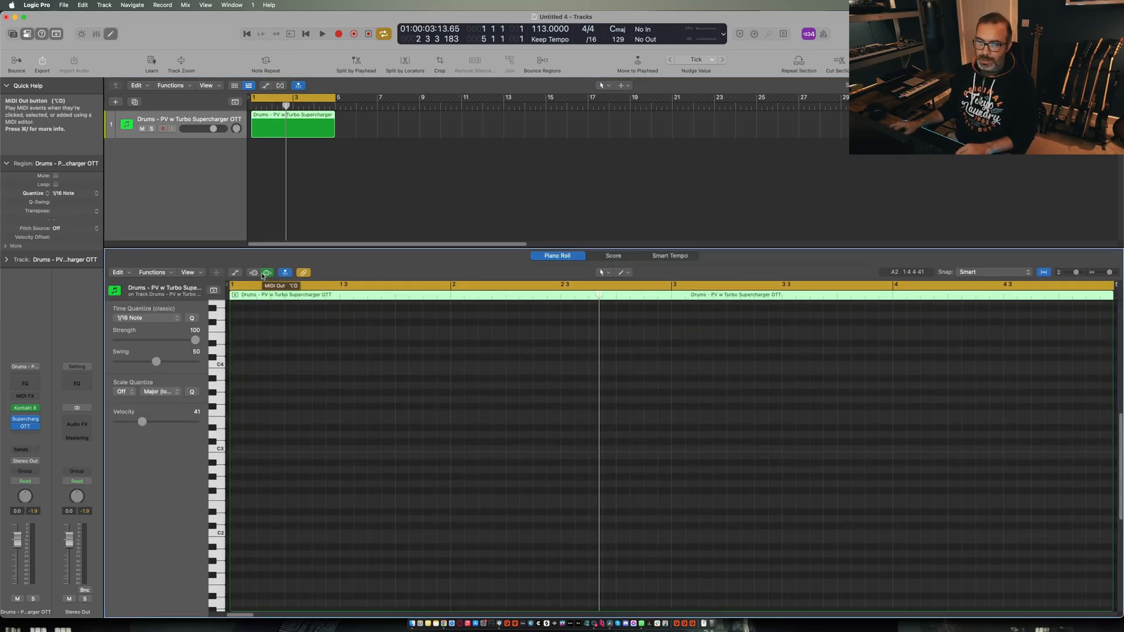
pyautogui.click(239, 448)
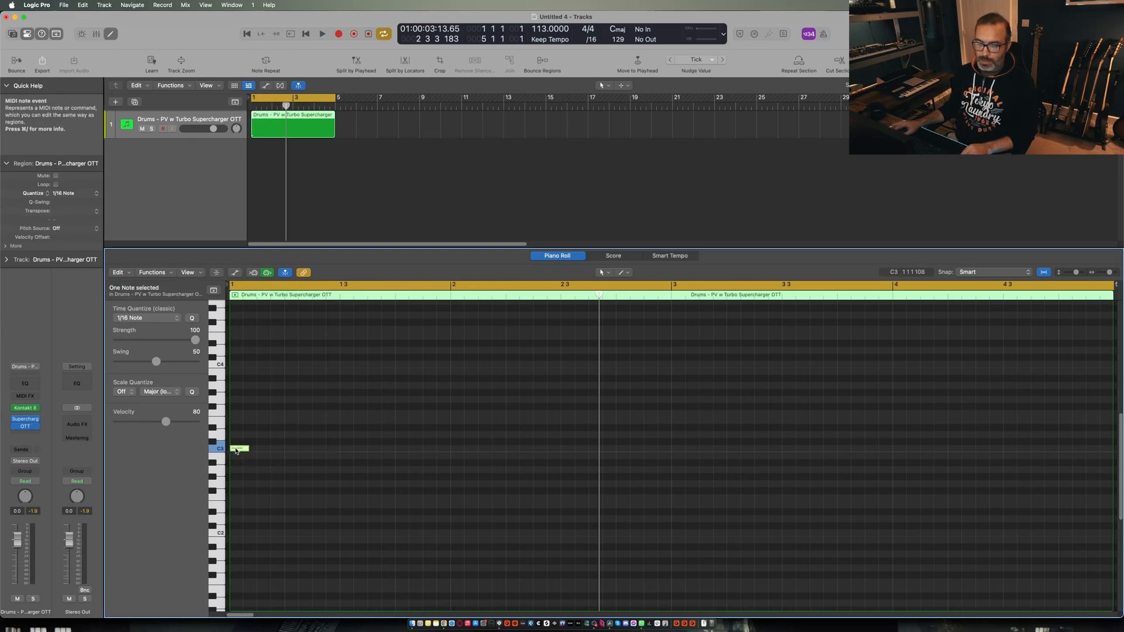
pyautogui.moveTo(240, 449); pyautogui.dragTo(255, 561)
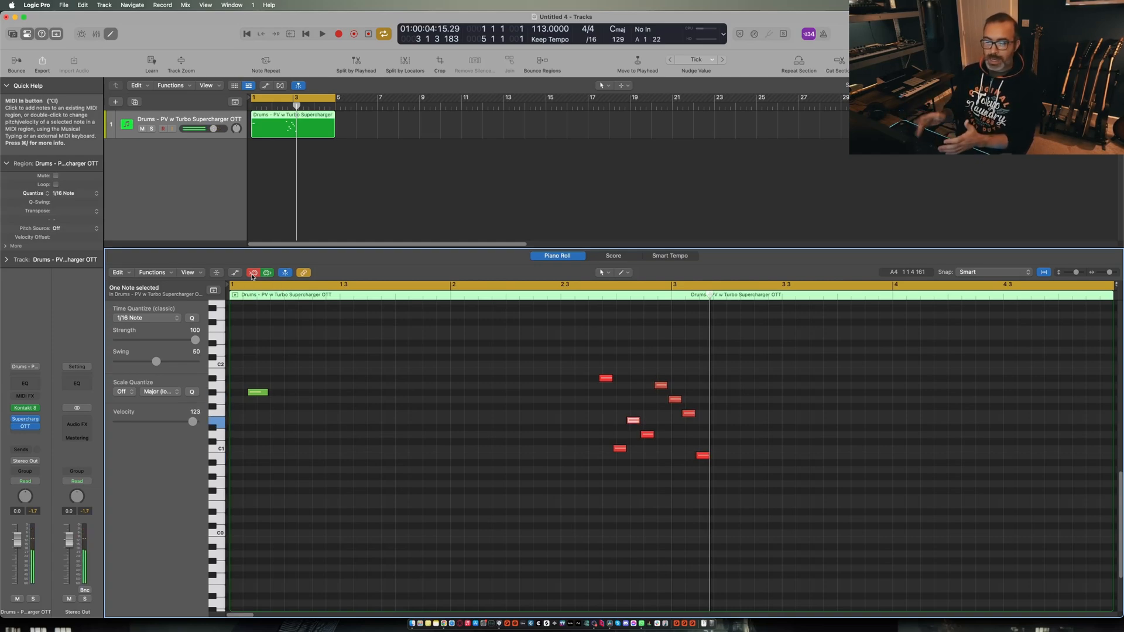
pyautogui.click(322, 34)
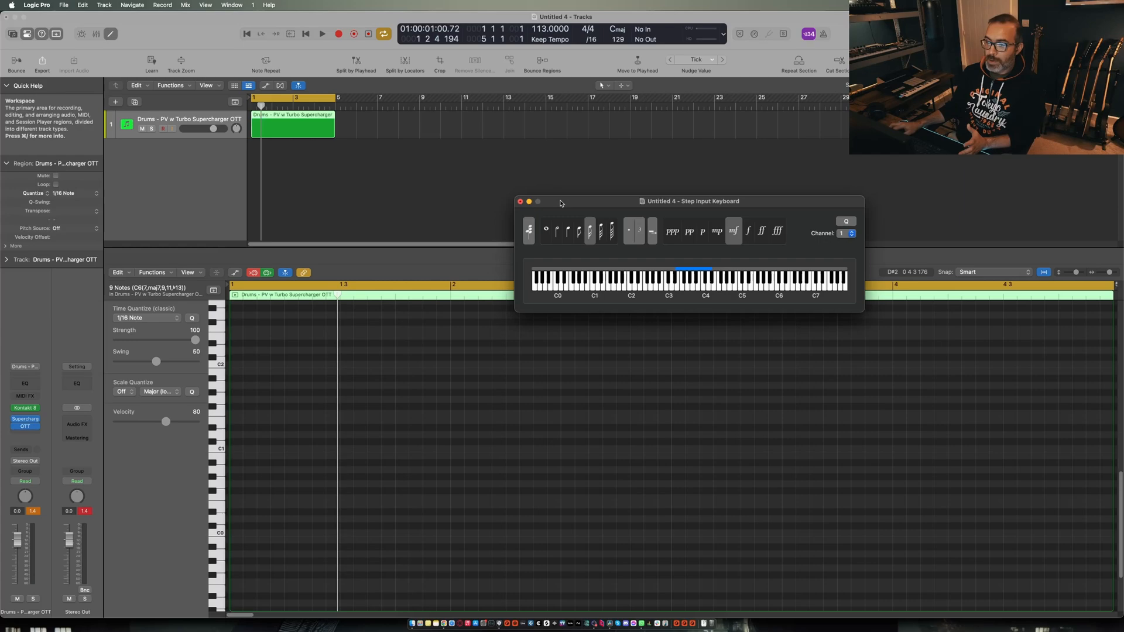
# Move the Step Input Keyboard window up, clear of the note grid.
pyautogui.moveTo(692, 200); pyautogui.dragTo(665, 126)
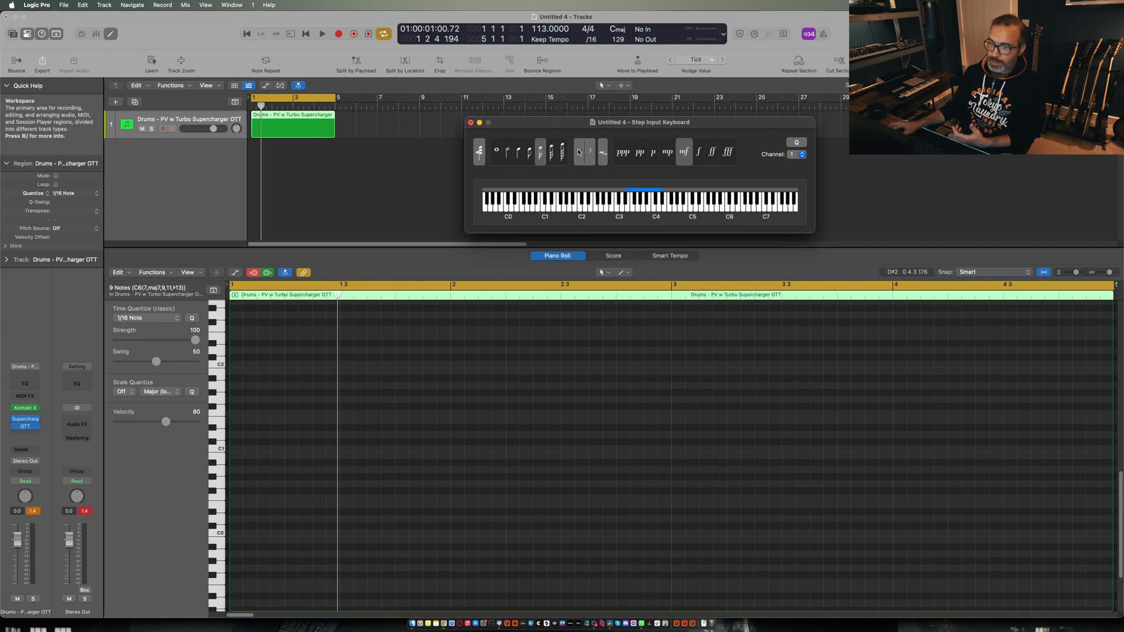
pyautogui.moveTo(584, 151)
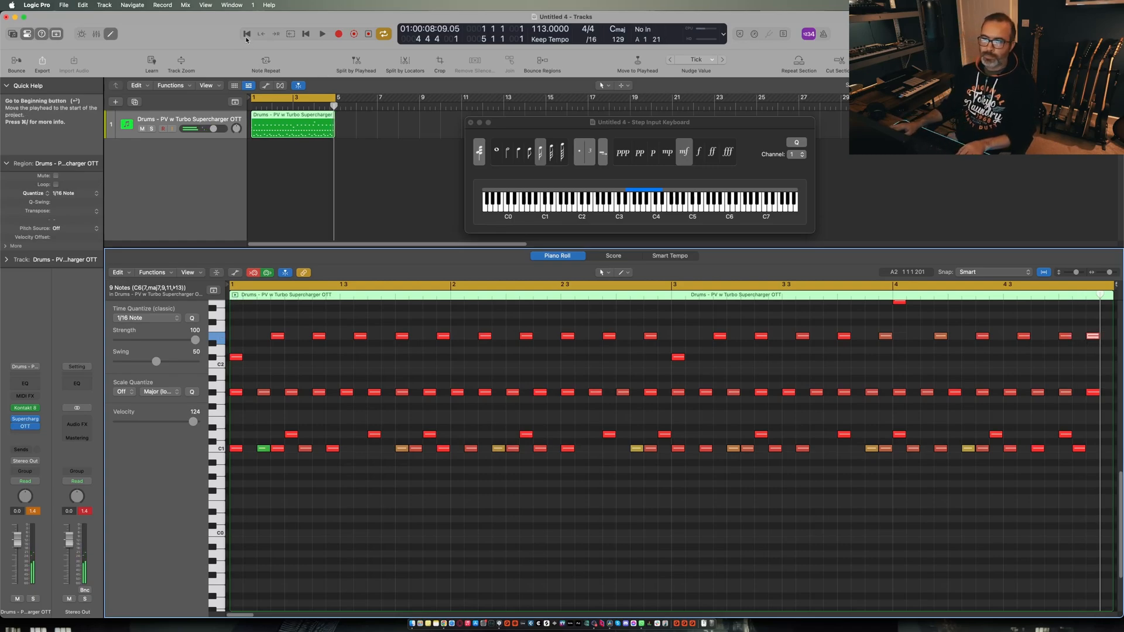
# Audition the played-in pattern from the project start and stop playback.
pyautogui.click(322, 34)
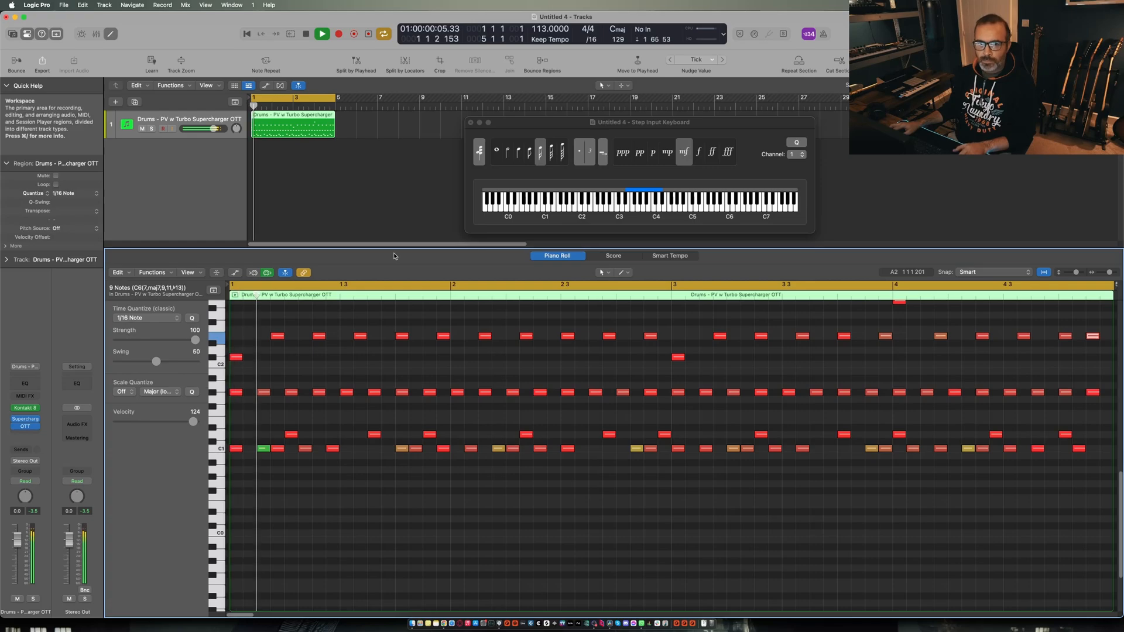
pyautogui.click(307, 34)
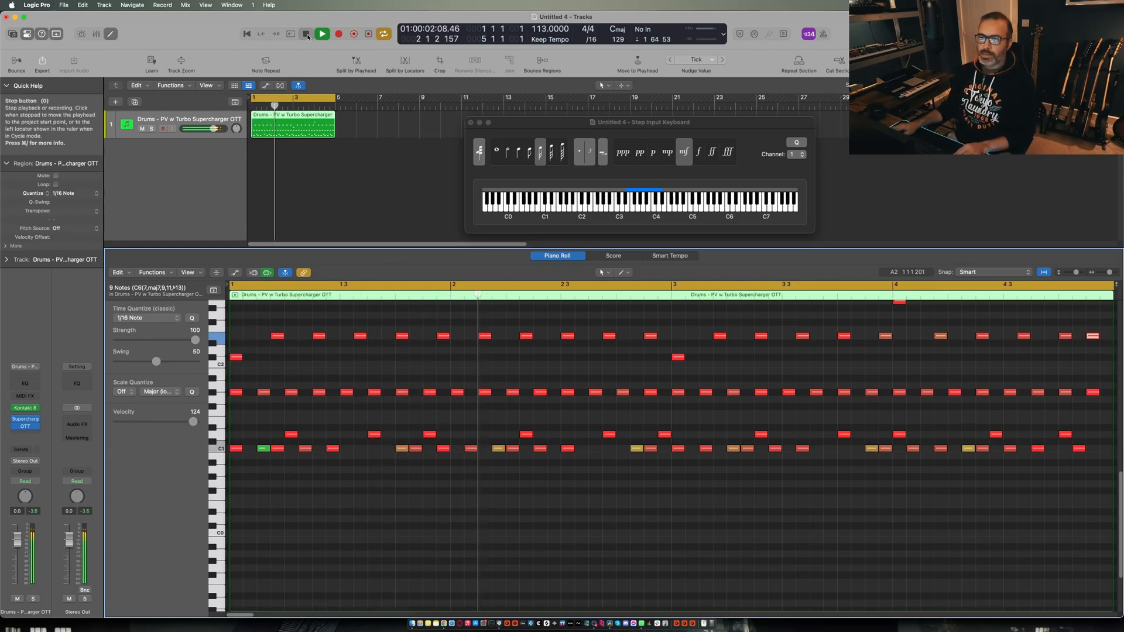
pyautogui.click(306, 34)
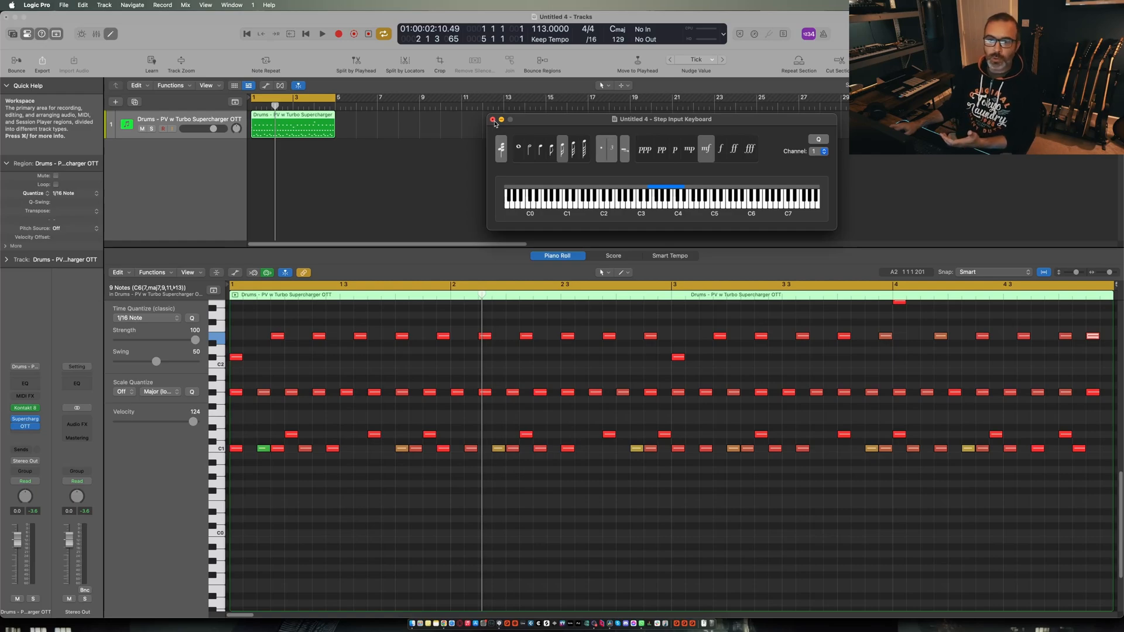
# Close the Step Input Keyboard and give the pattern one more quick play-through.
pyautogui.click(492, 119)
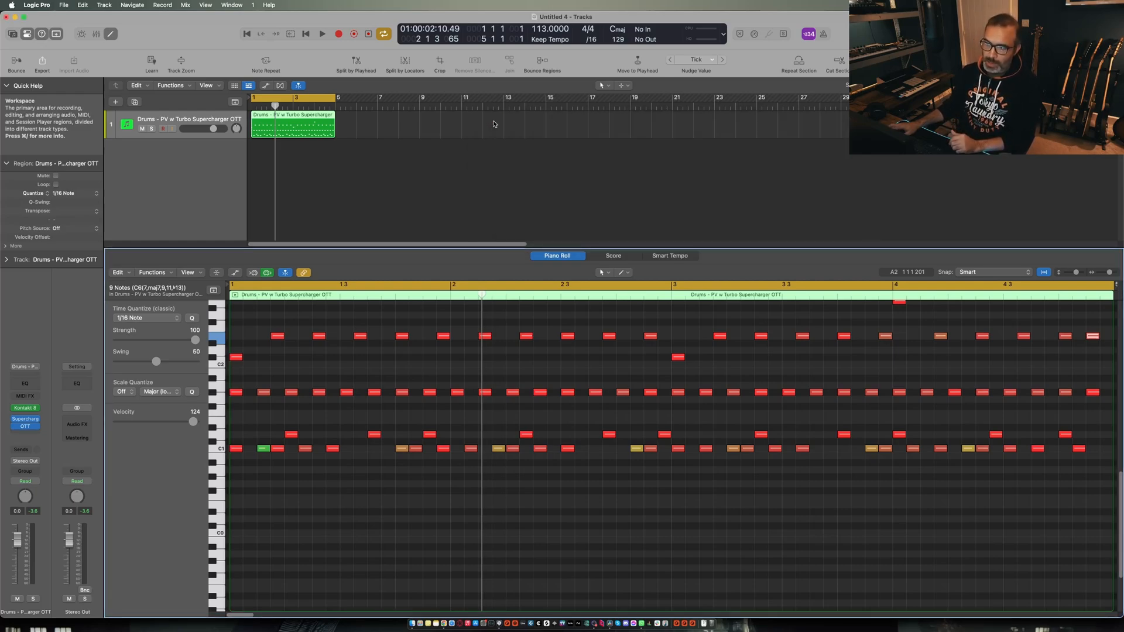
pyautogui.click(321, 34)
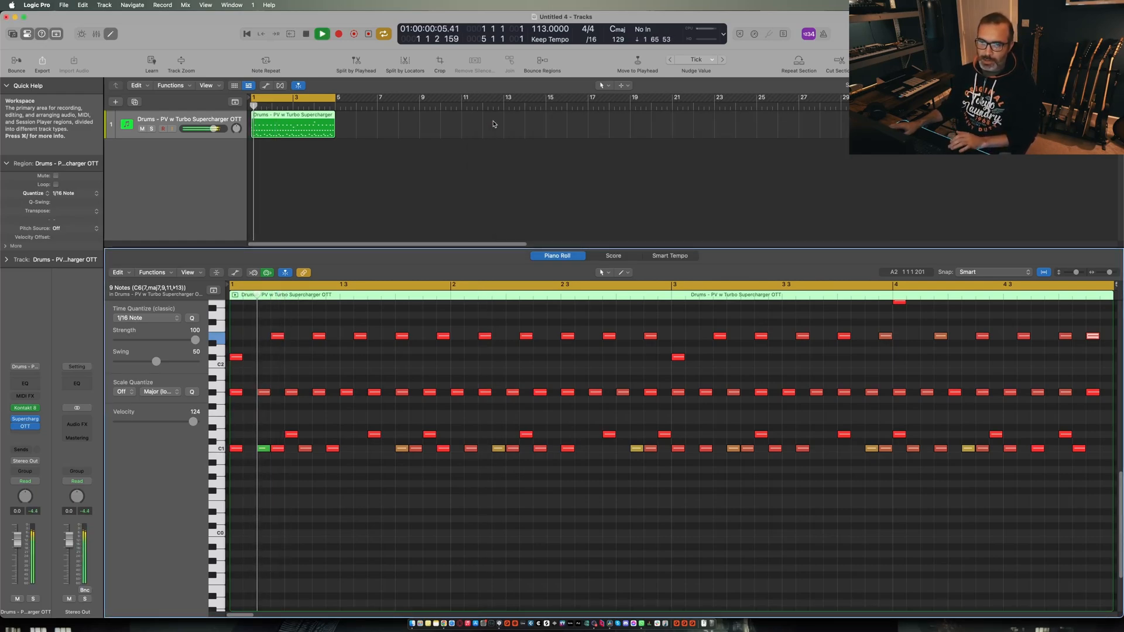
pyautogui.click(321, 34)
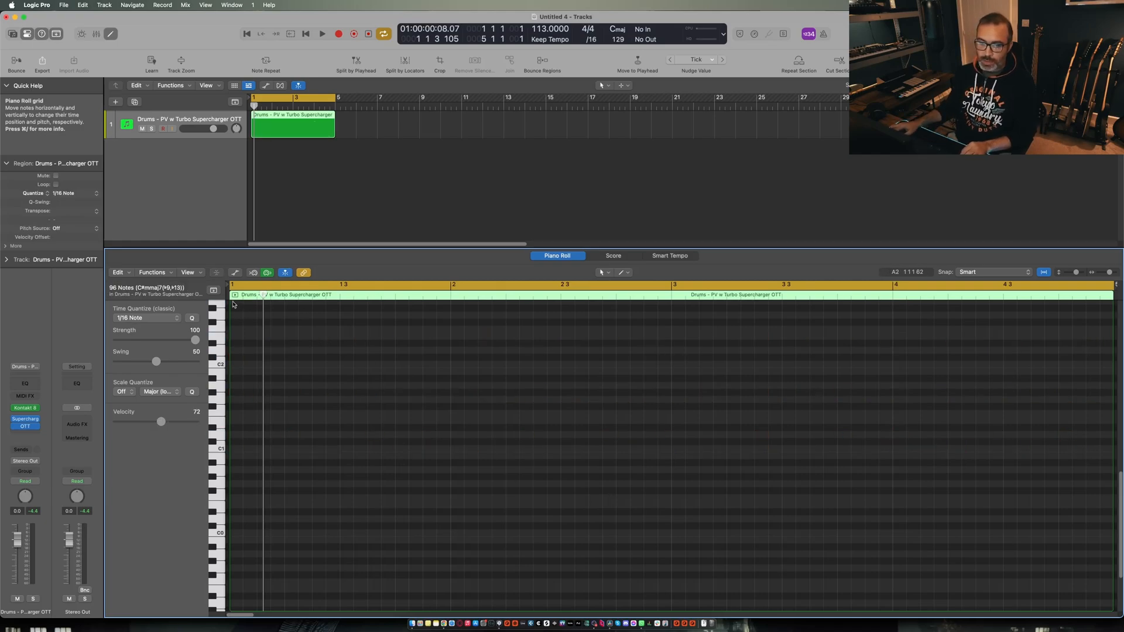
# Enable MIDI In on the region, record a new pattern from the start and play it back.
pyautogui.click(306, 34)
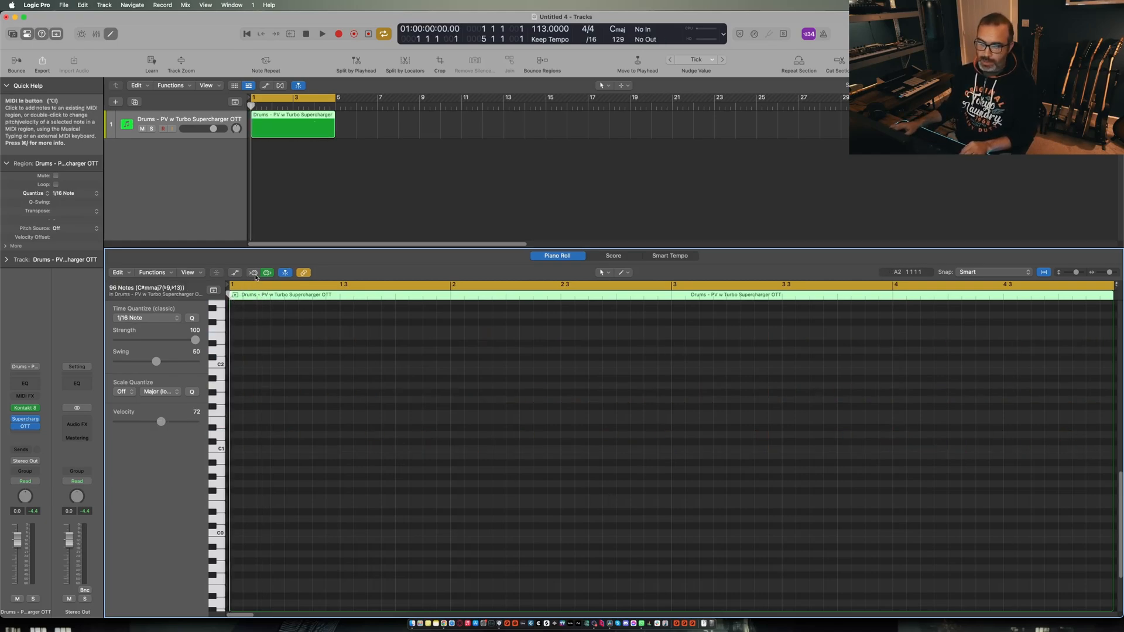
pyautogui.click(254, 272)
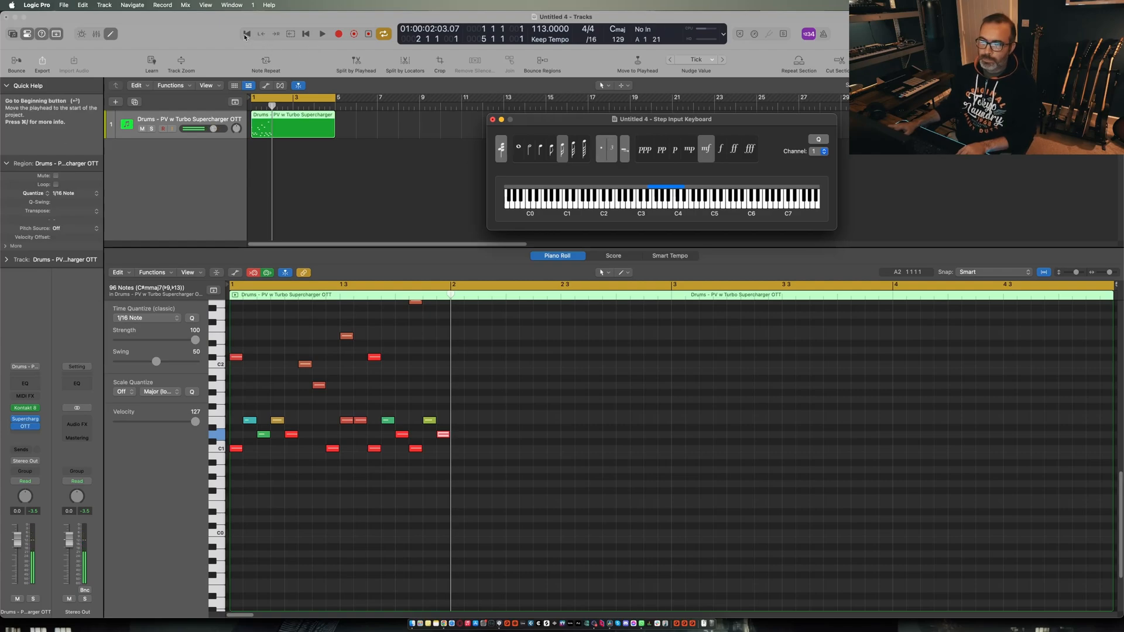
pyautogui.click(322, 34)
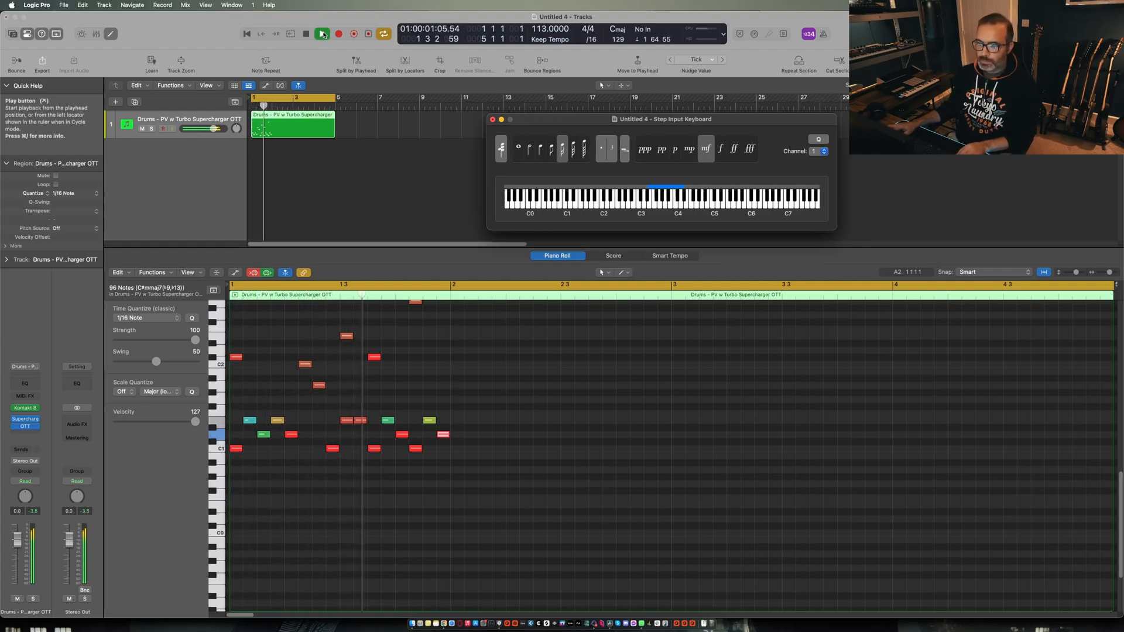
pyautogui.click(322, 34)
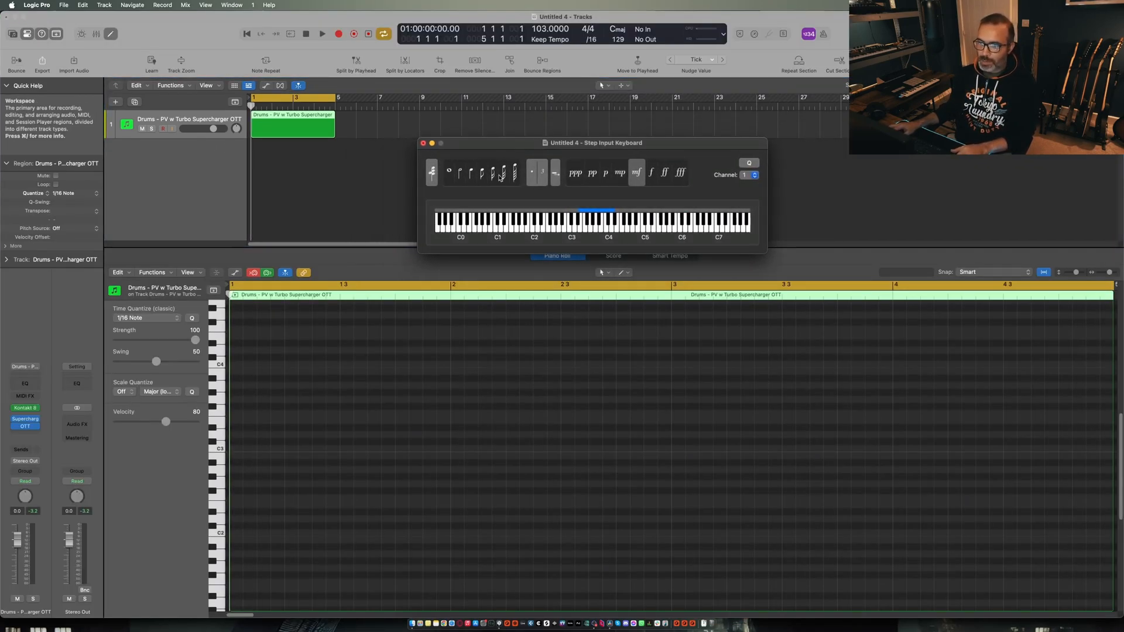
# Pick shorter 1/32 and dotted note values and audition the entered hi-hat rolls.
pyautogui.click(492, 172)
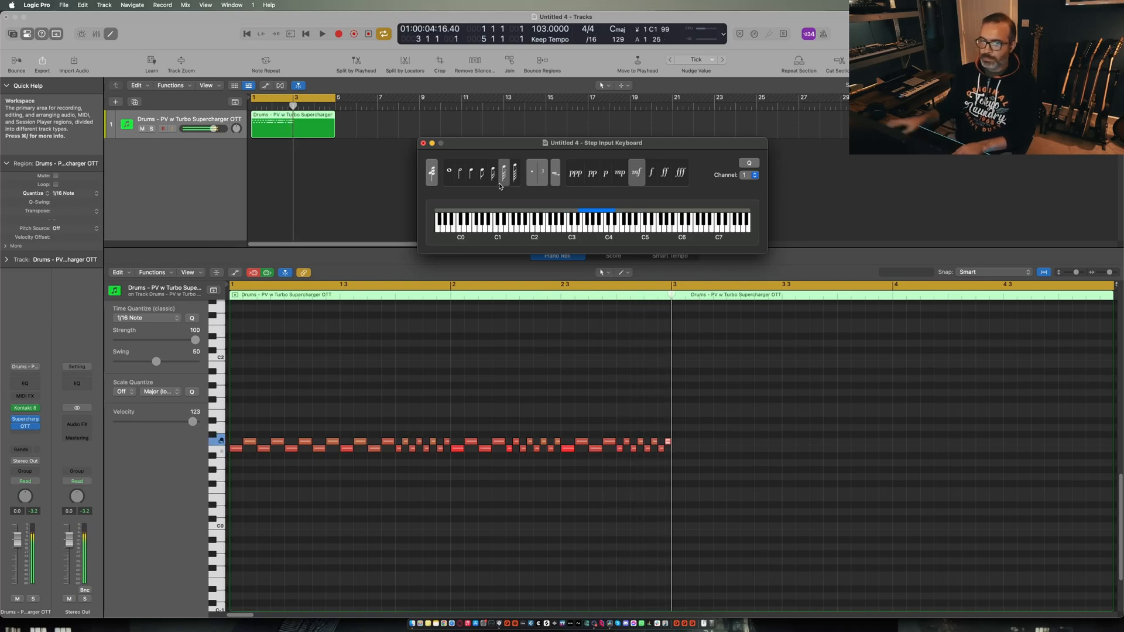
pyautogui.click(322, 34)
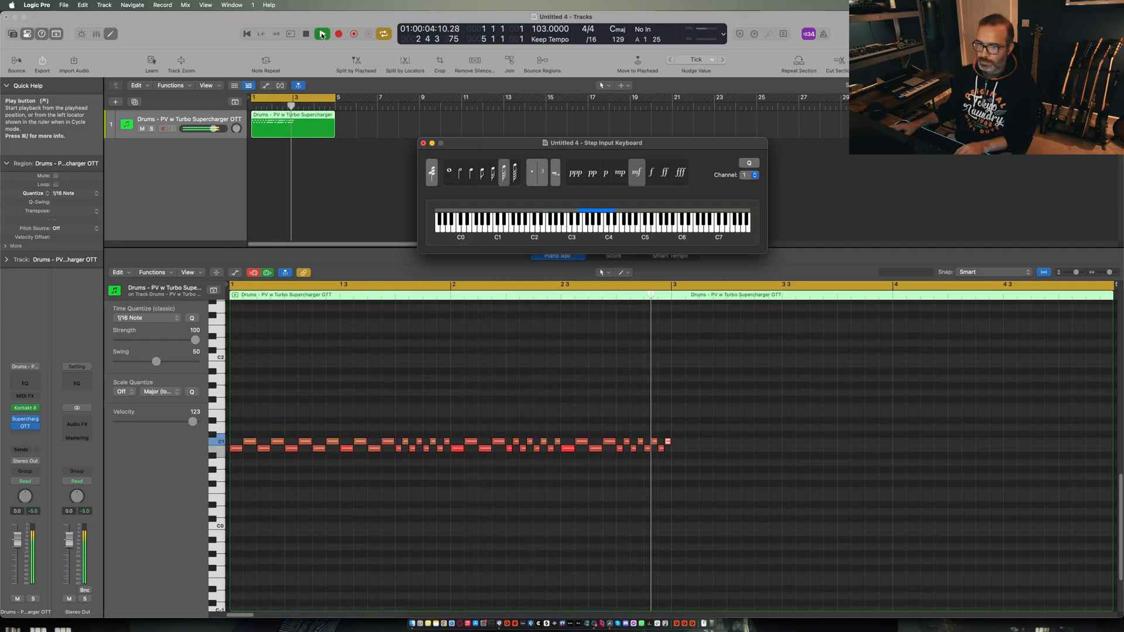
pyautogui.click(322, 34)
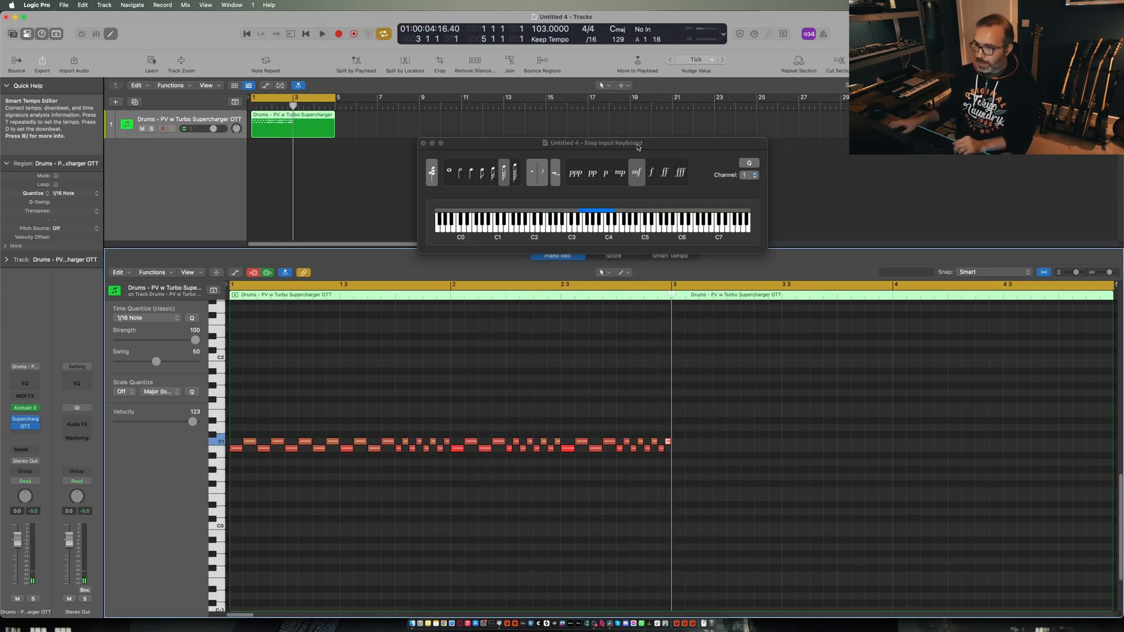
pyautogui.click(542, 172)
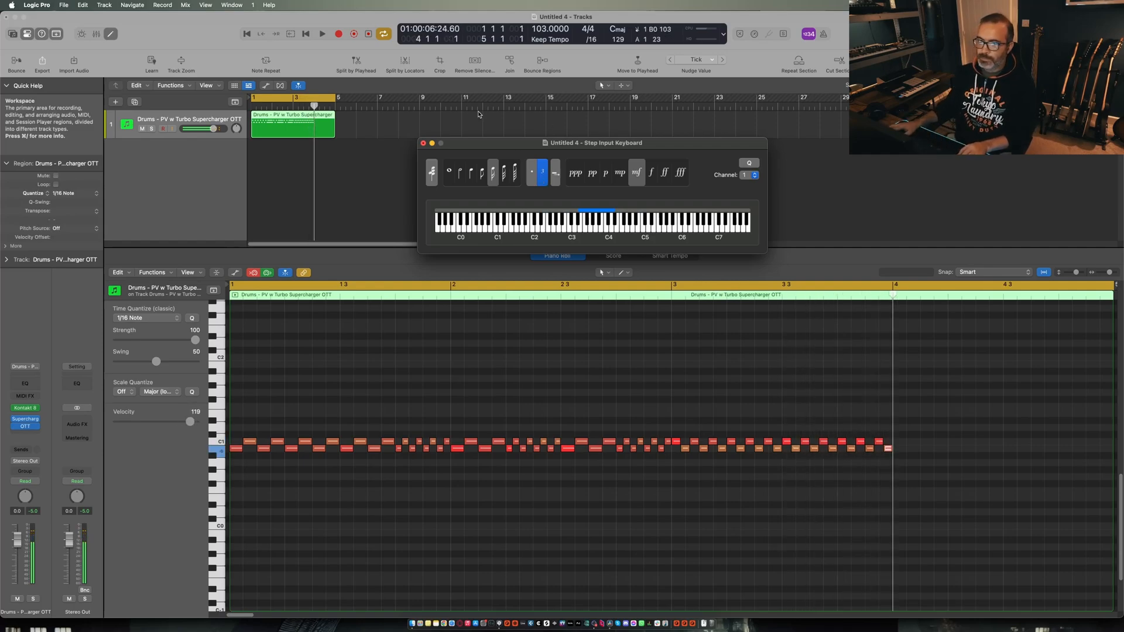
# Play the hi-hat roll pattern once more from the start and stop.
pyautogui.click(306, 34)
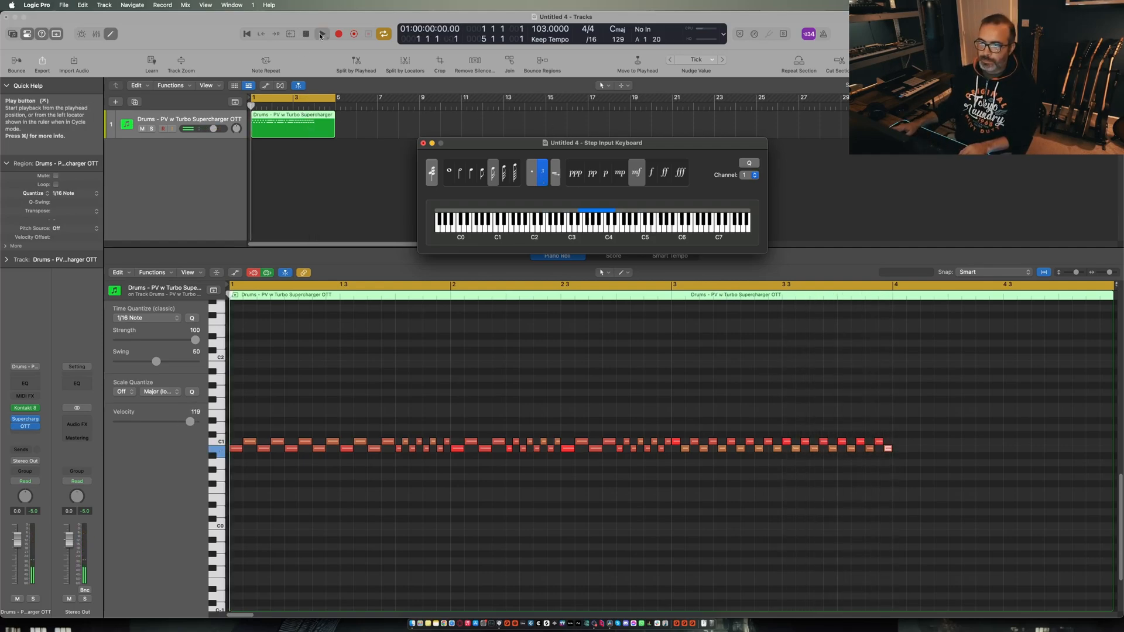
pyautogui.click(321, 34)
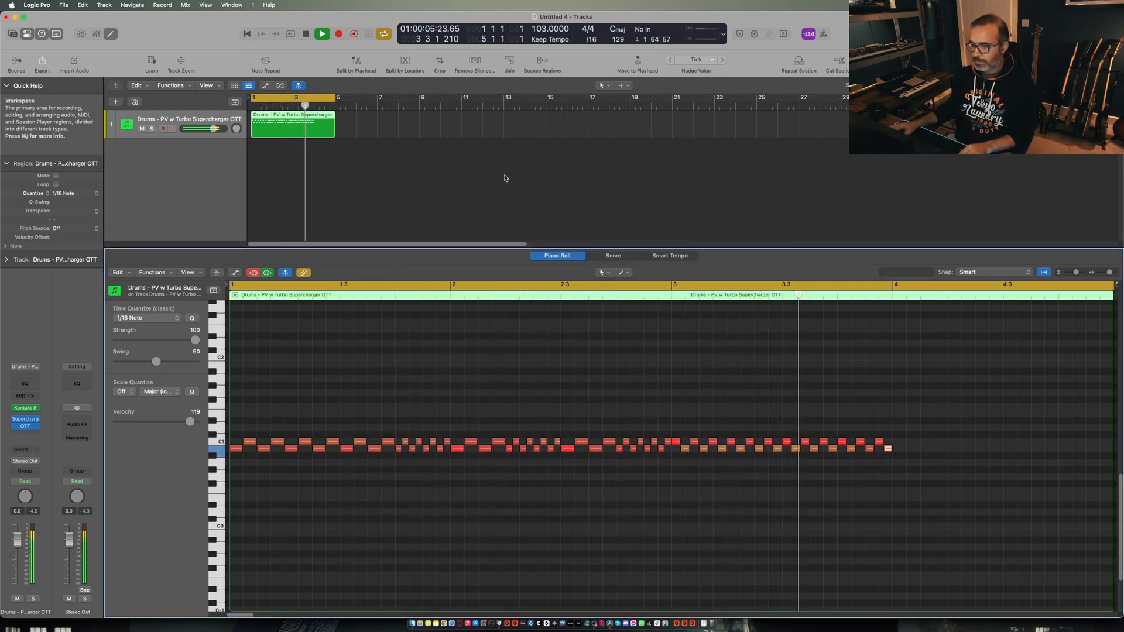
pyautogui.click(322, 34)
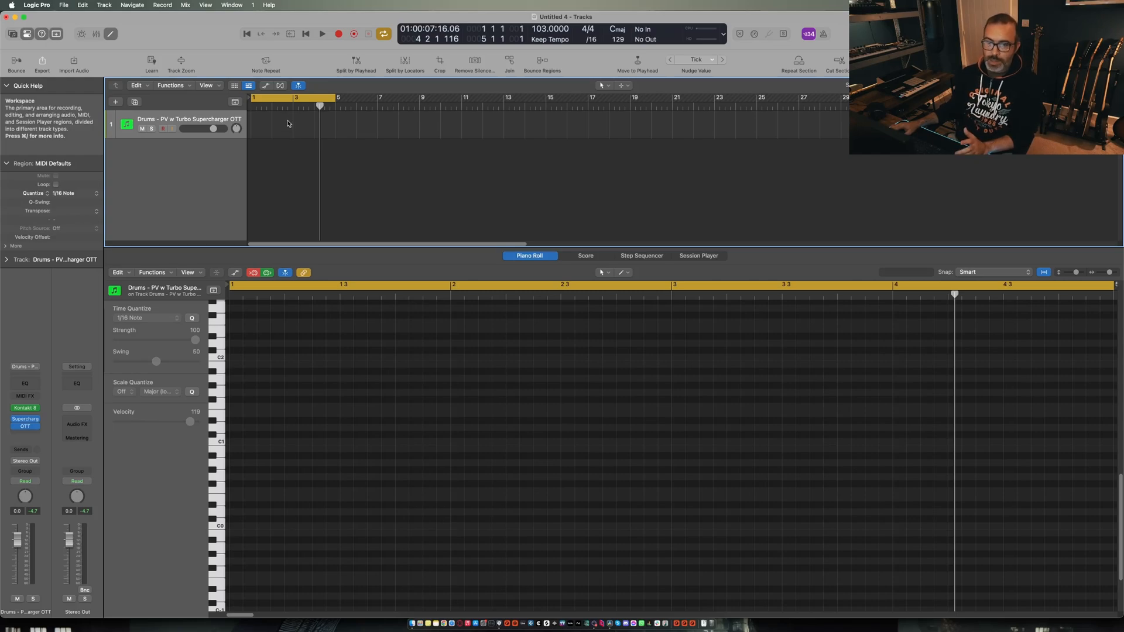
# Create a pattern region at bar 1 on the drum track and set its length to 32 steps.
pyautogui.click(640, 255)
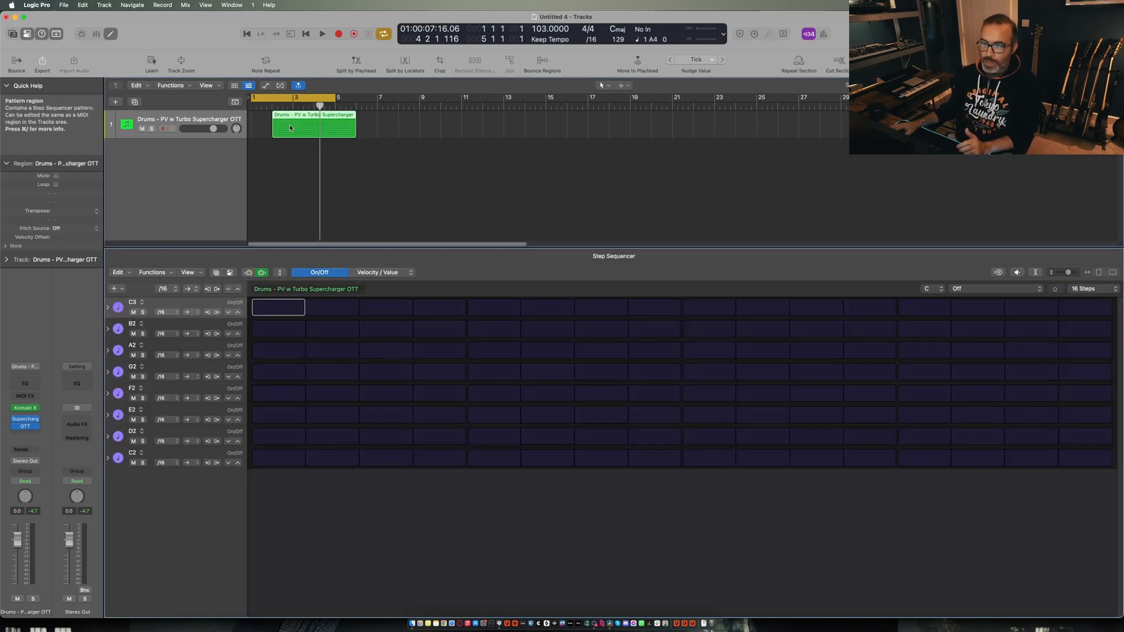
pyautogui.moveTo(312, 128); pyautogui.dragTo(291, 127)
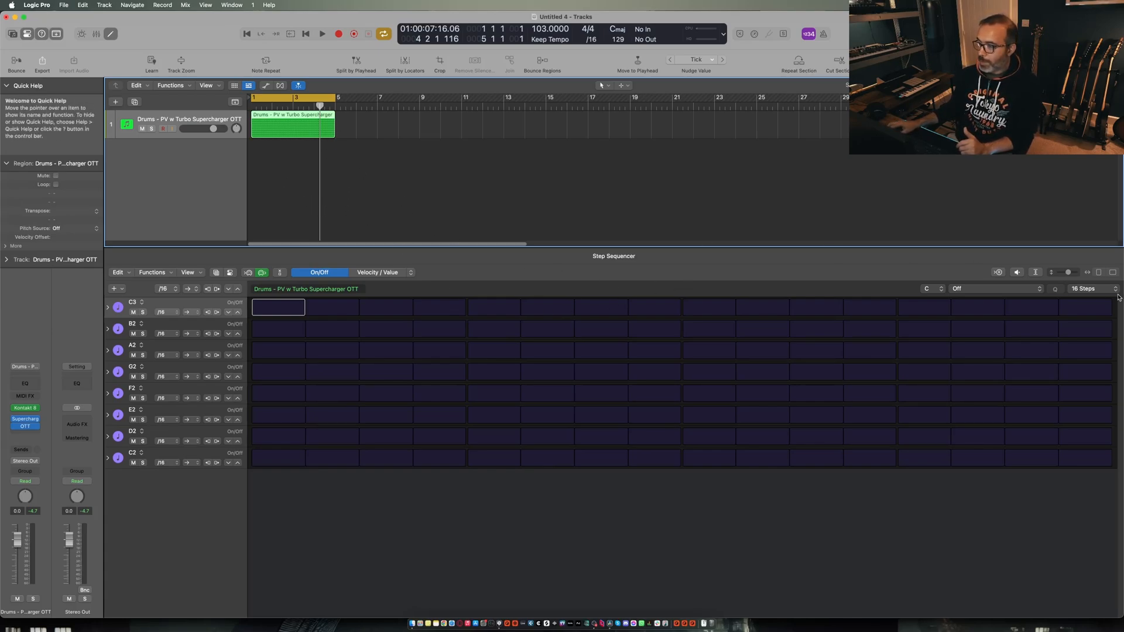
pyautogui.click(1087, 288)
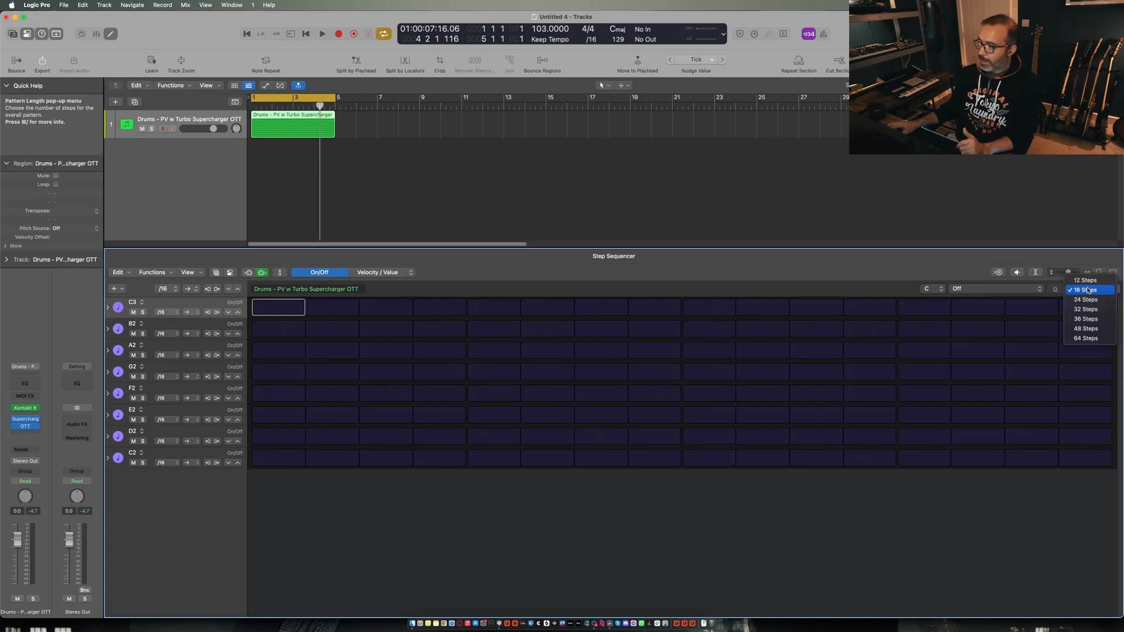
pyautogui.click(1085, 290)
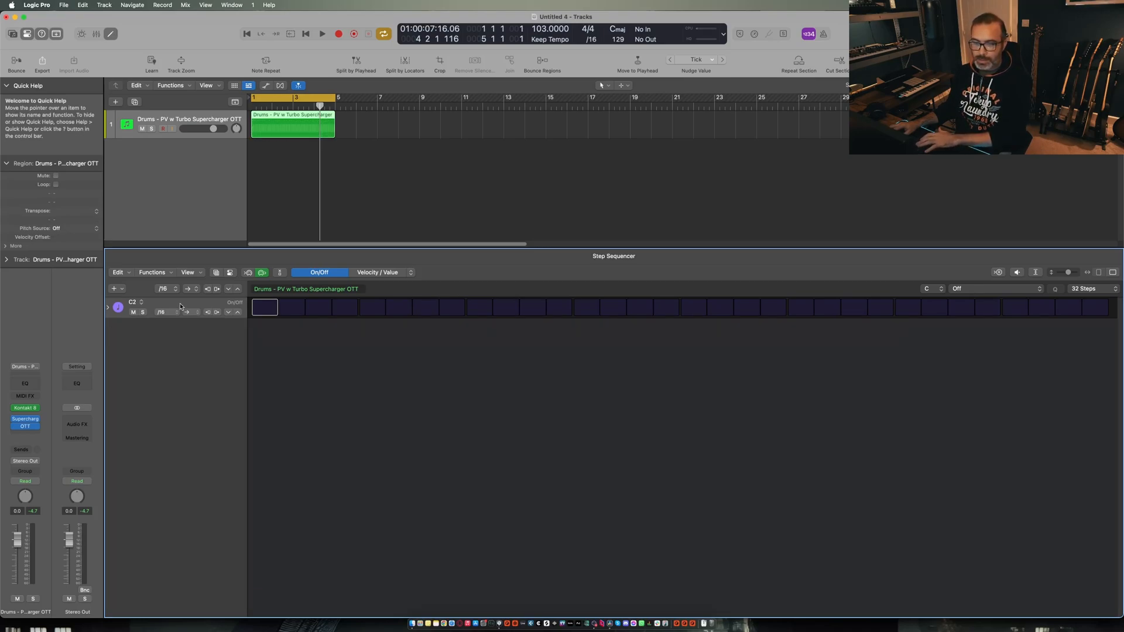
# Bring up the Add Row choices to add note rows beside C2.
pyautogui.click(114, 288)
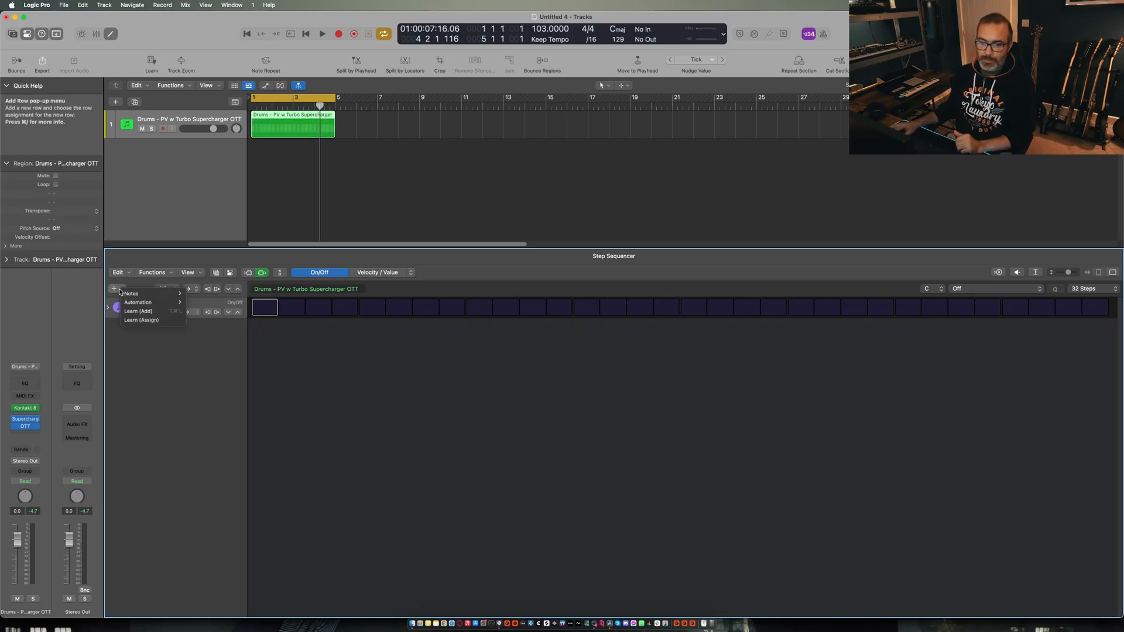
pyautogui.moveTo(138, 302)
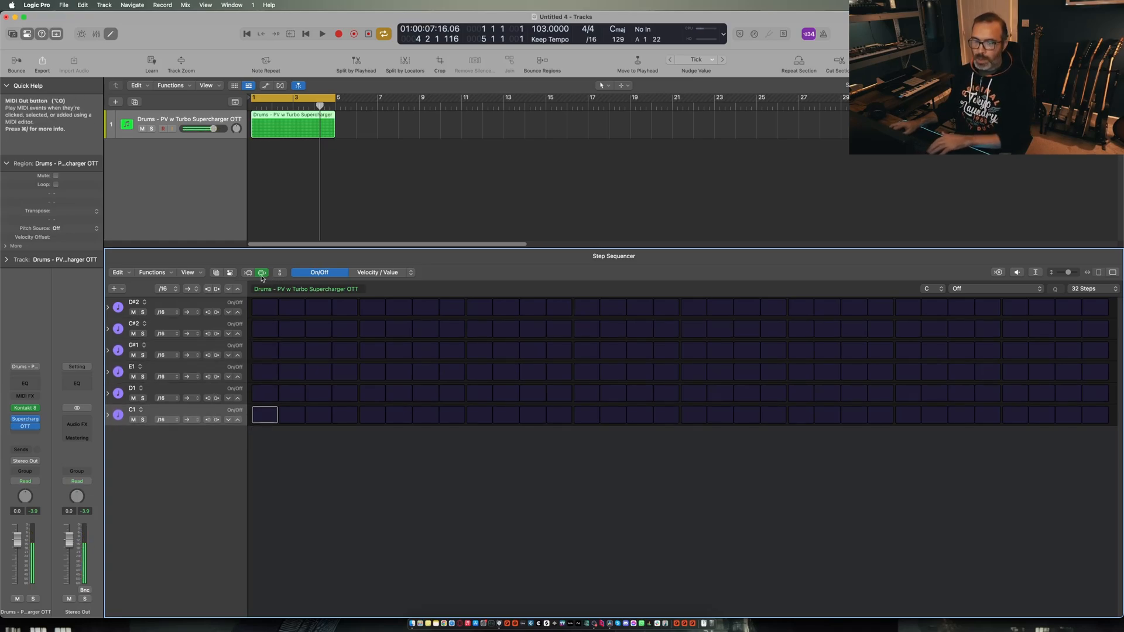
# Enable MIDI In step entry, clear the first C1 step and enter the C1 kick rhythm.
pyautogui.click(248, 272)
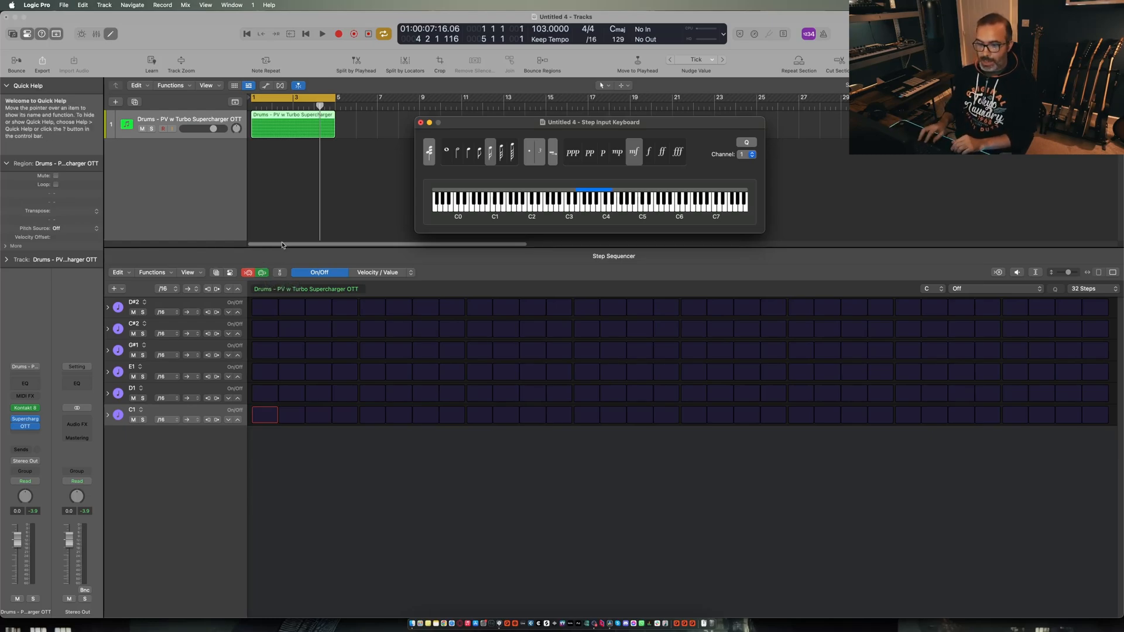
pyautogui.rightClick(265, 415)
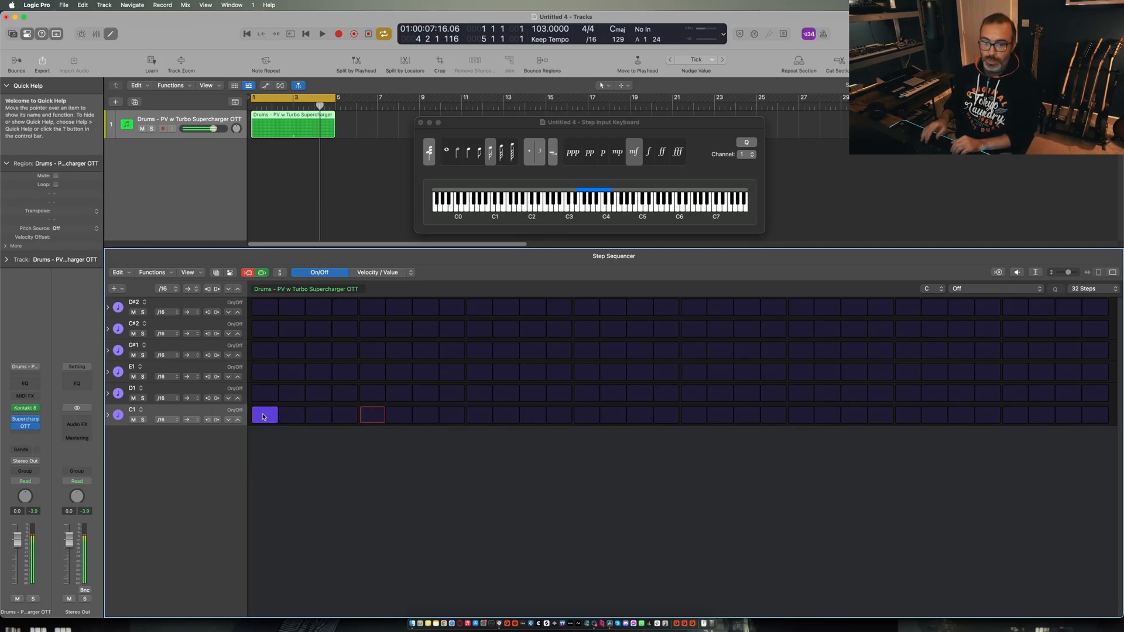
pyautogui.click(264, 415)
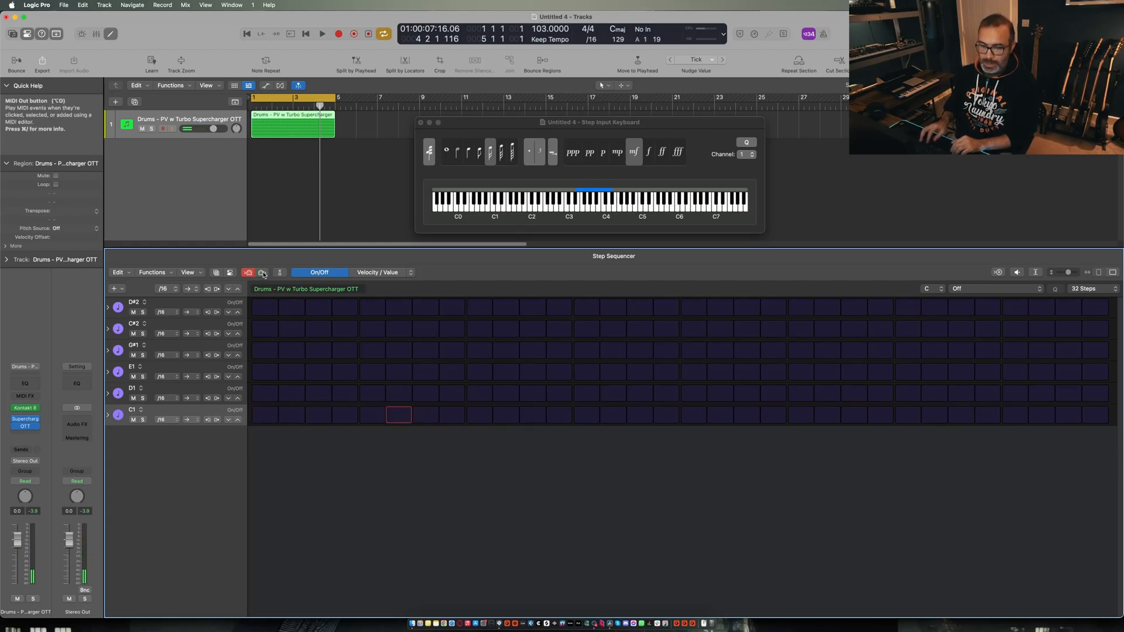
pyautogui.click(264, 414)
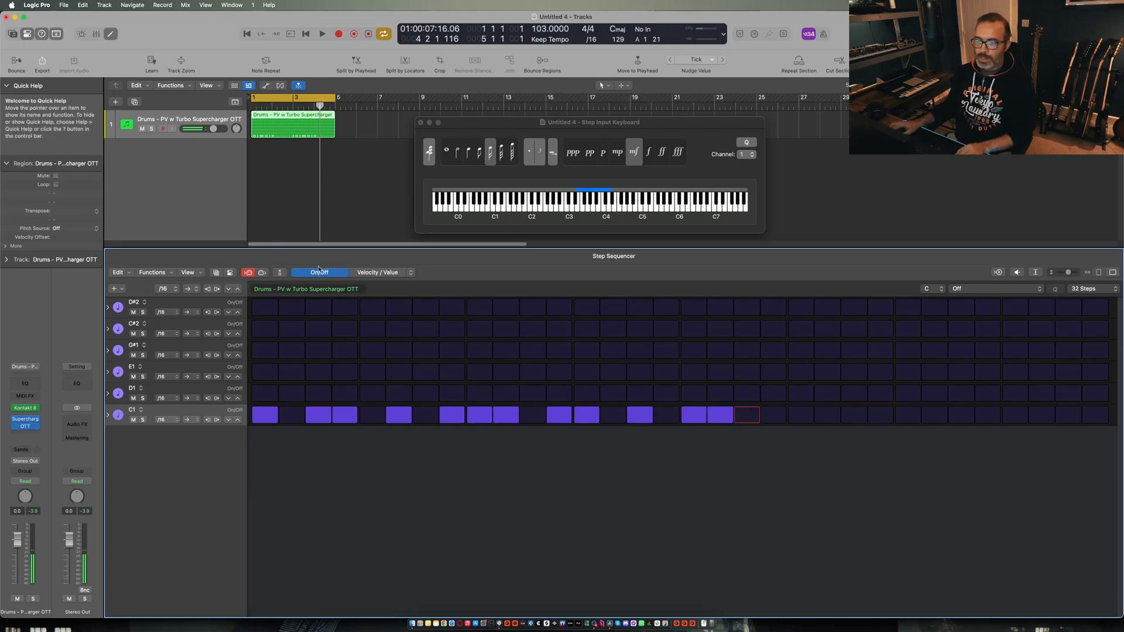
pyautogui.click(379, 271)
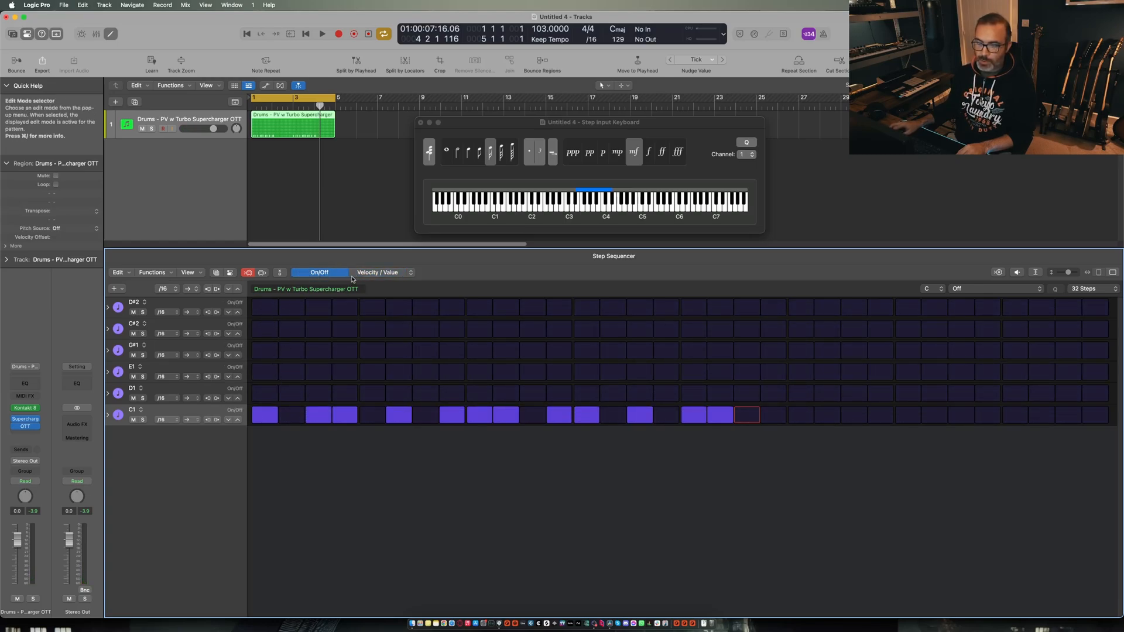
# Bring up the Edit Mode list to switch the grid to Loop mode.
pyautogui.click(378, 271)
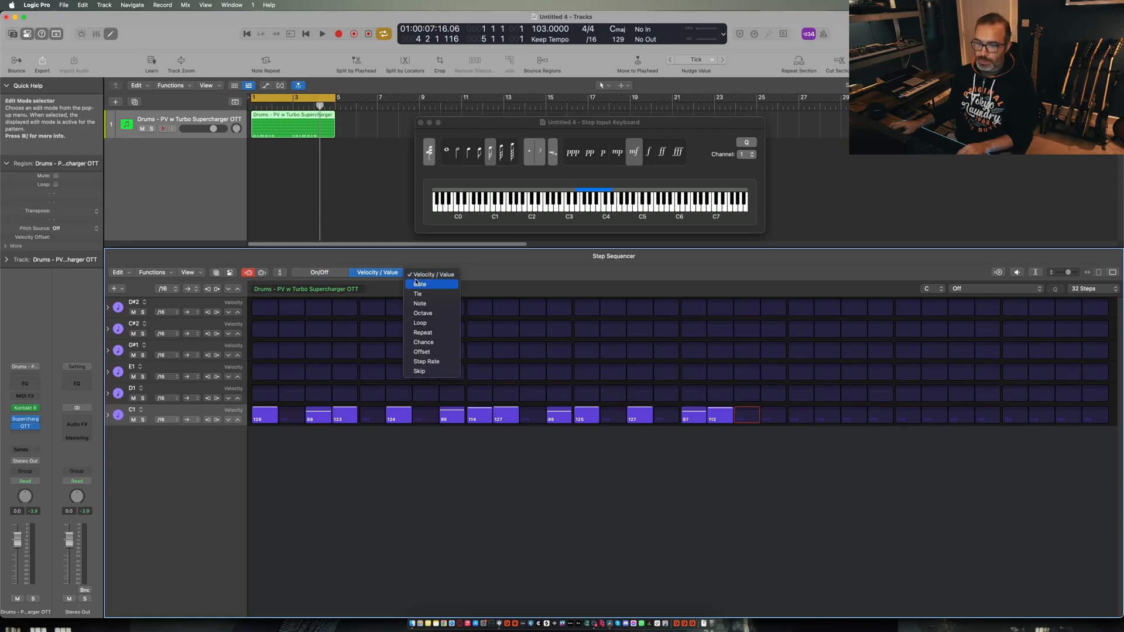
pyautogui.moveTo(425, 303)
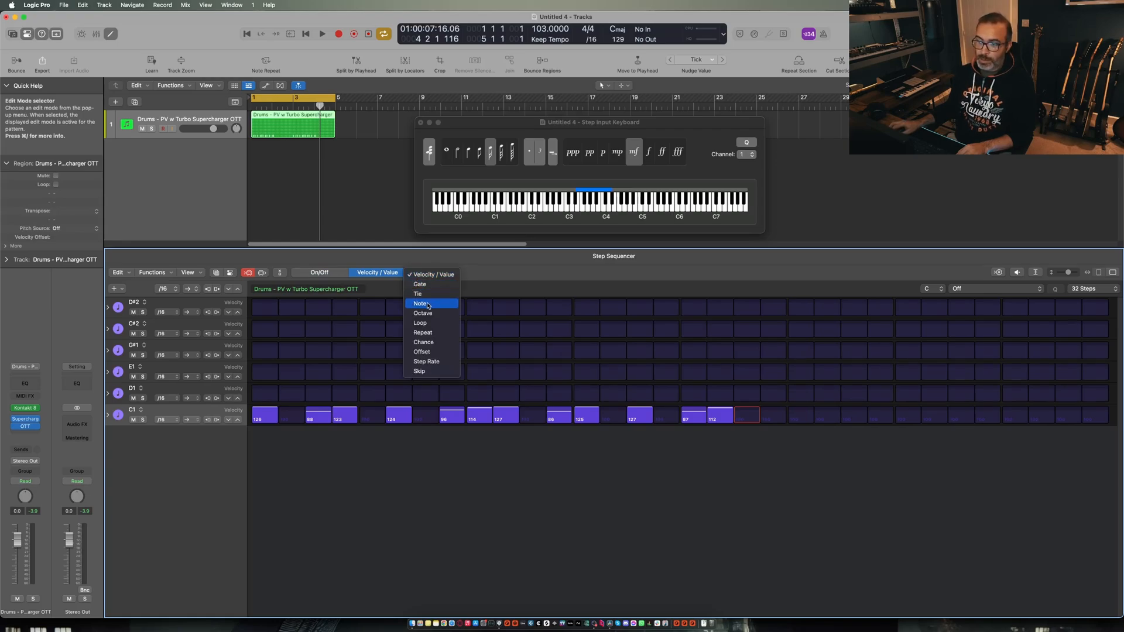
pyautogui.moveTo(431, 370)
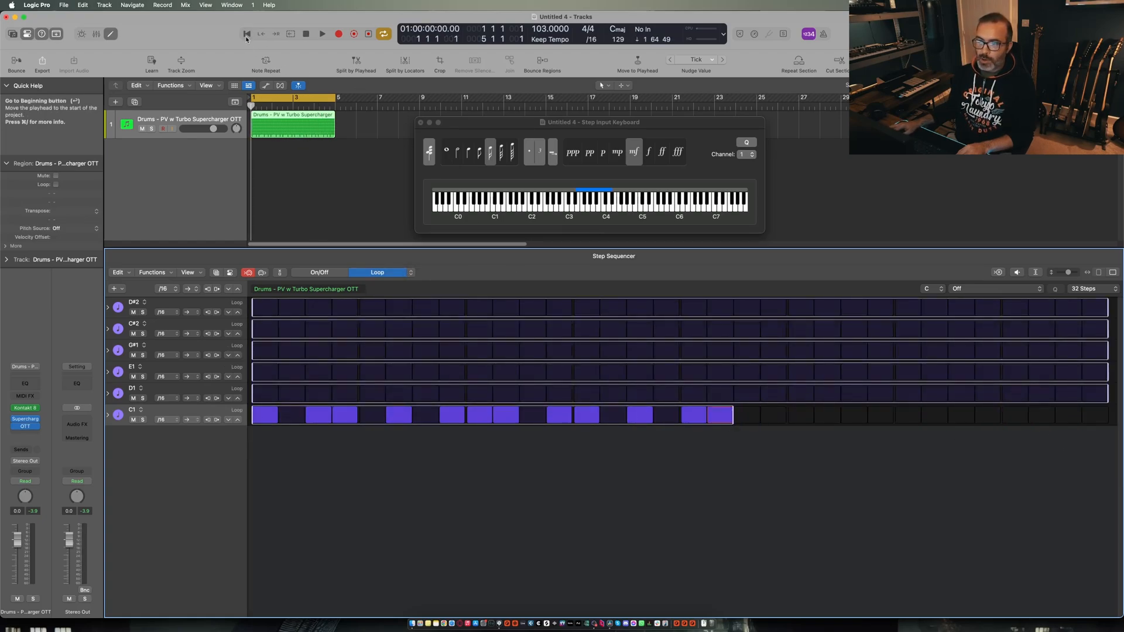
# Enter G#1 hits on steps 1, 3, 5, 7 with an eight-step loop and audition from the start.
pyautogui.click(321, 34)
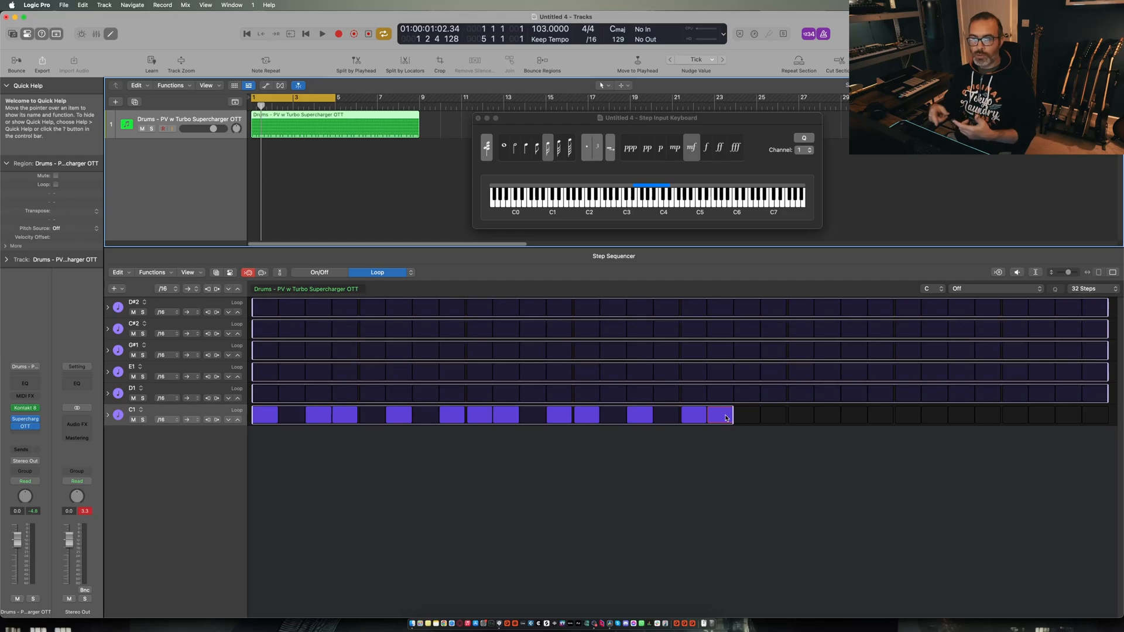
pyautogui.moveTo(606, 300)
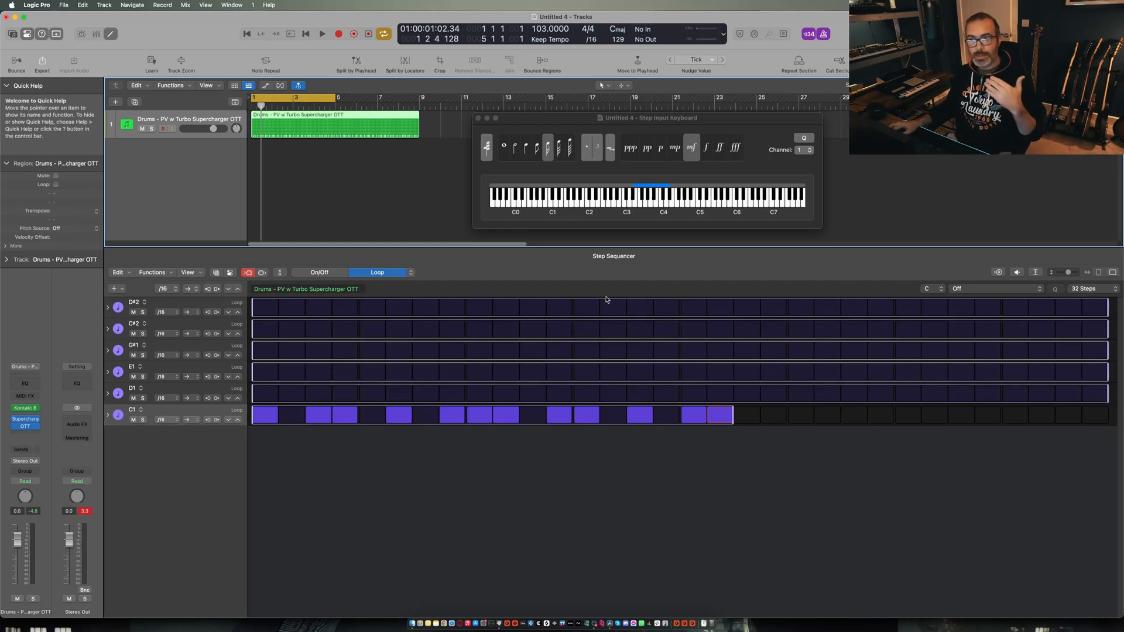
pyautogui.moveTo(415, 135)
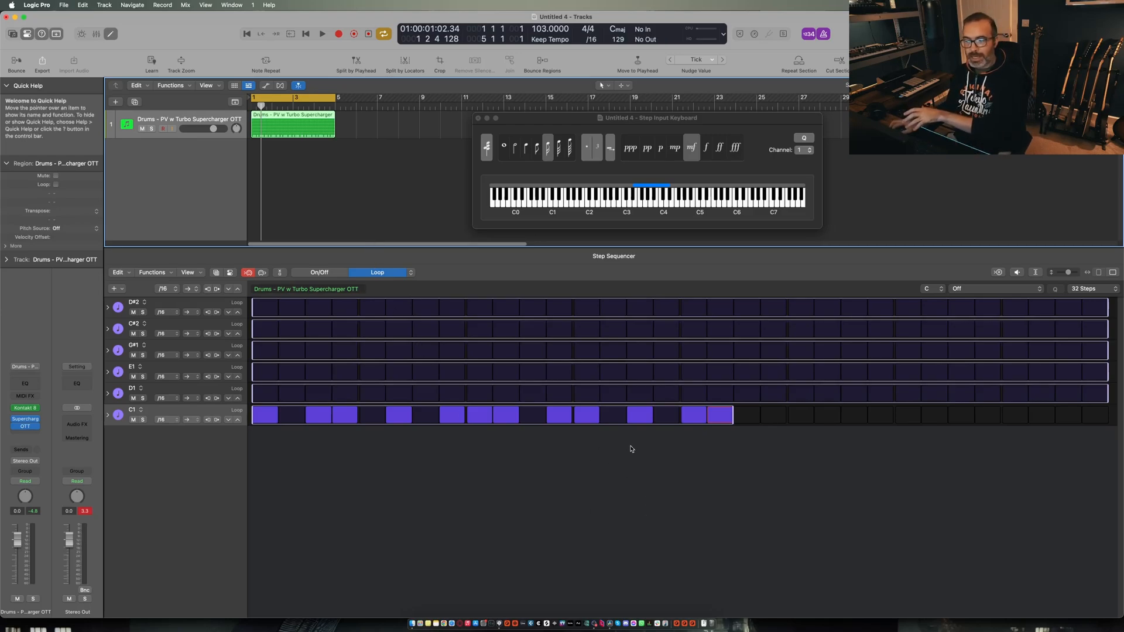
pyautogui.moveTo(485, 365)
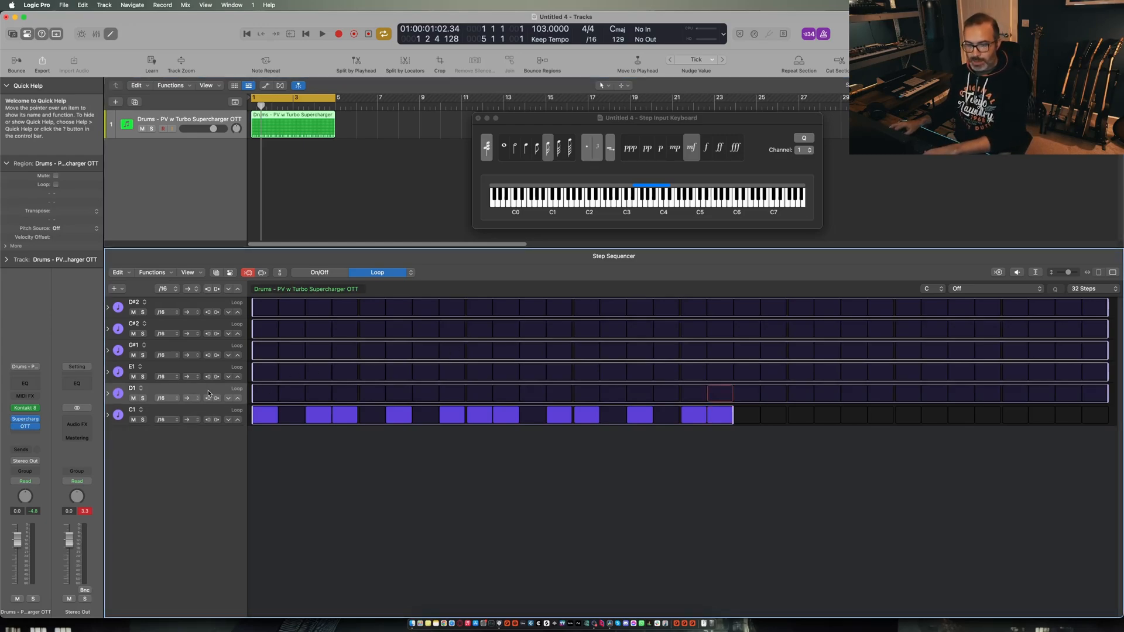
pyautogui.click(264, 351)
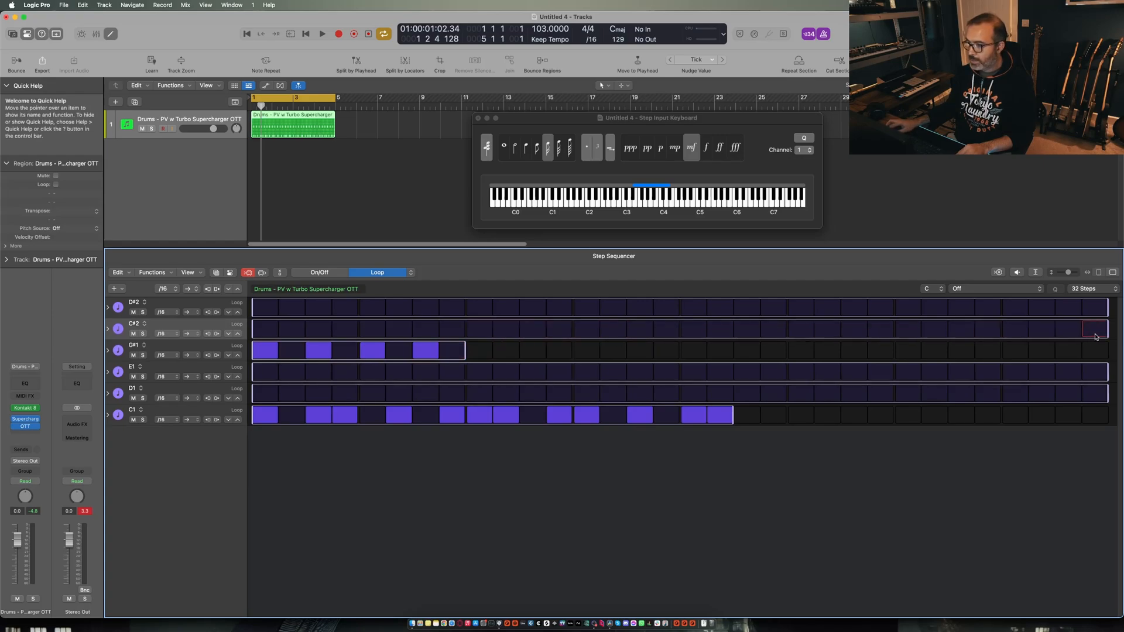
pyautogui.click(321, 34)
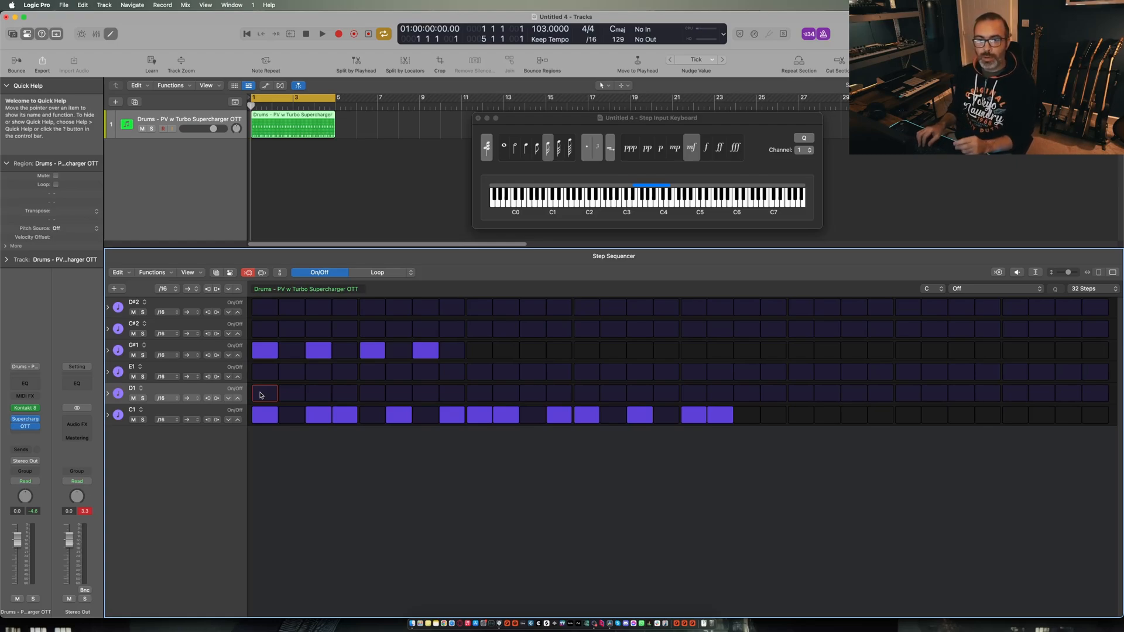
# Enter hits in the D1 row and audition the beat with a few play/stop passes.
pyautogui.click(291, 393)
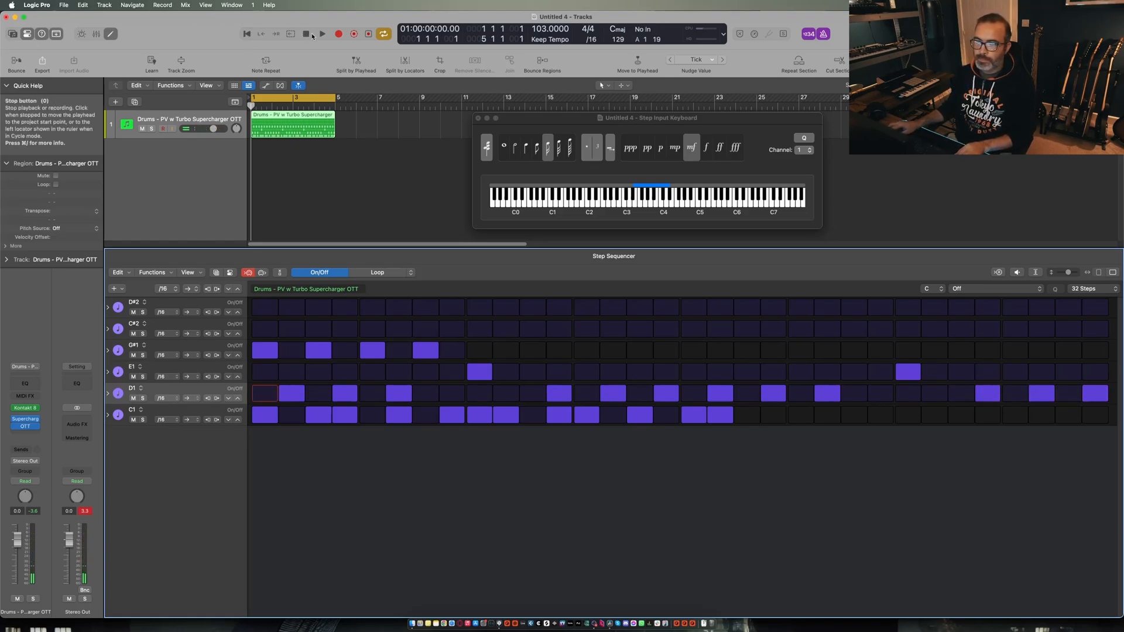
pyautogui.click(321, 34)
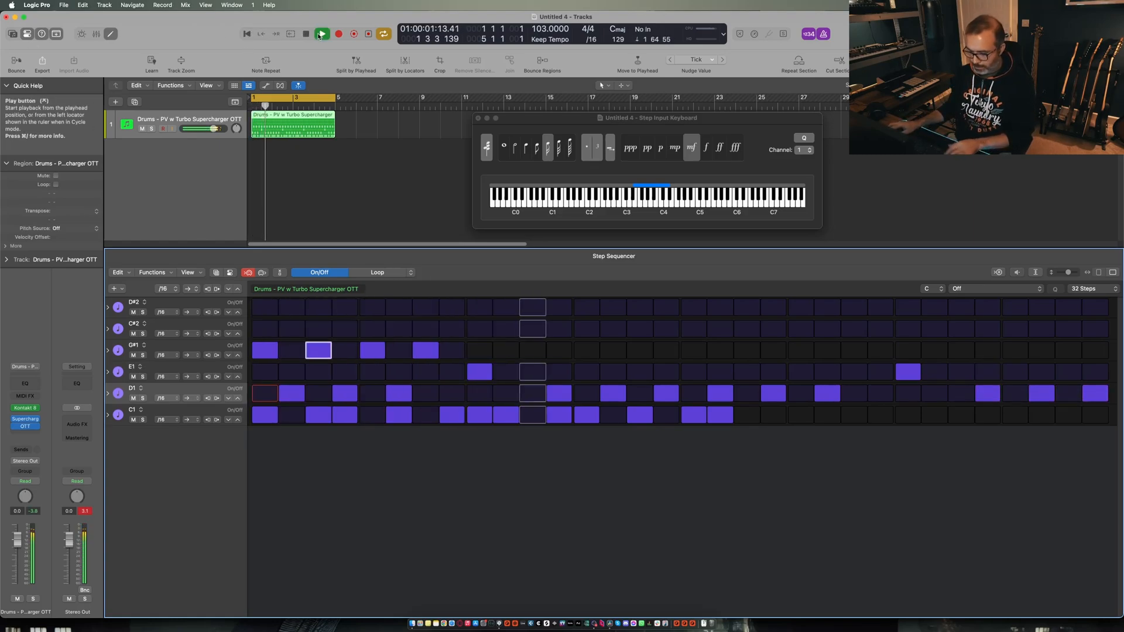
pyautogui.click(321, 33)
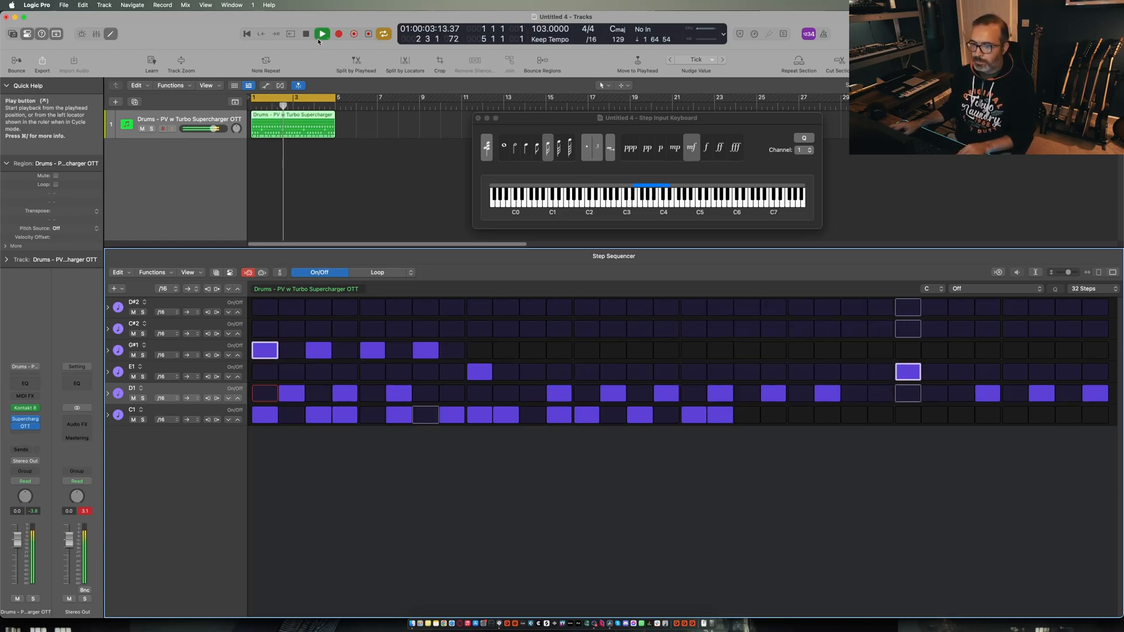
pyautogui.click(322, 34)
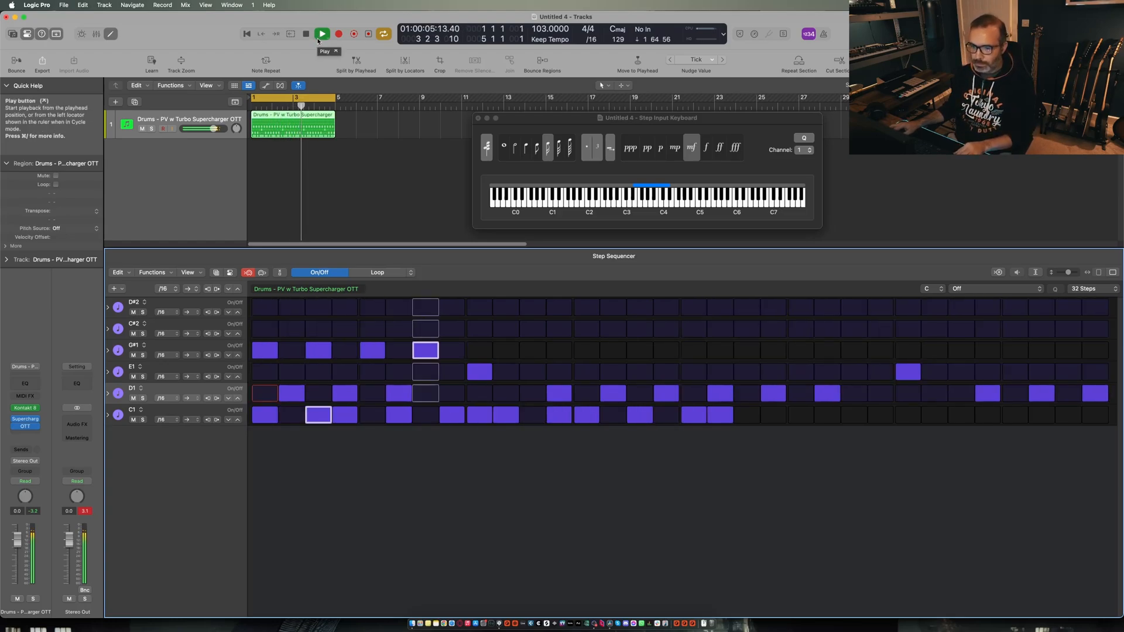
pyautogui.click(322, 34)
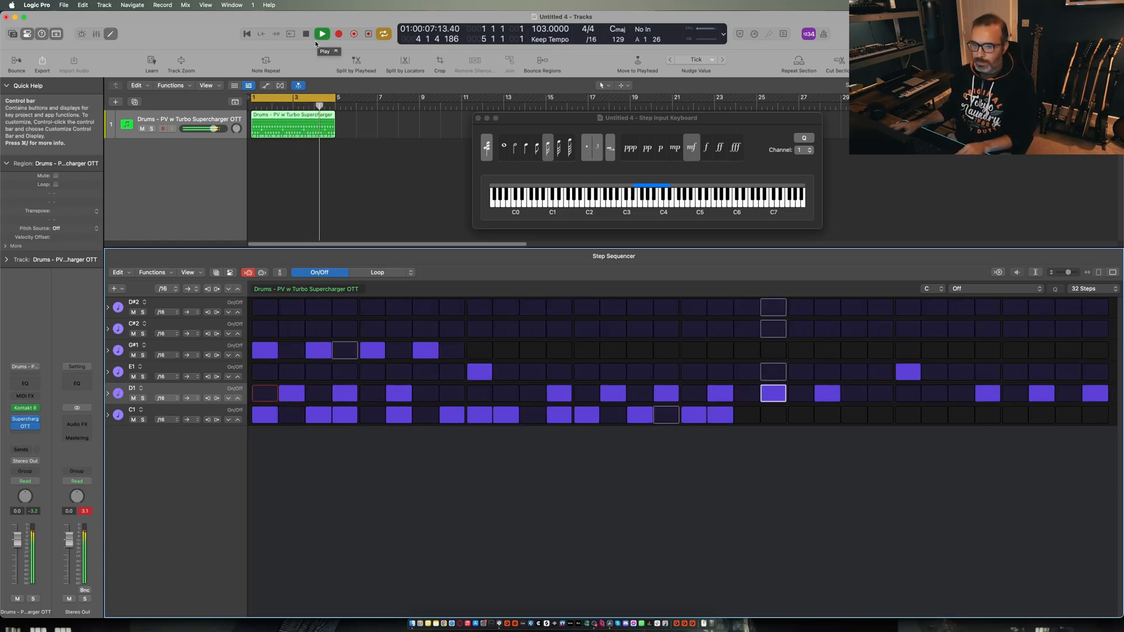
pyautogui.click(322, 34)
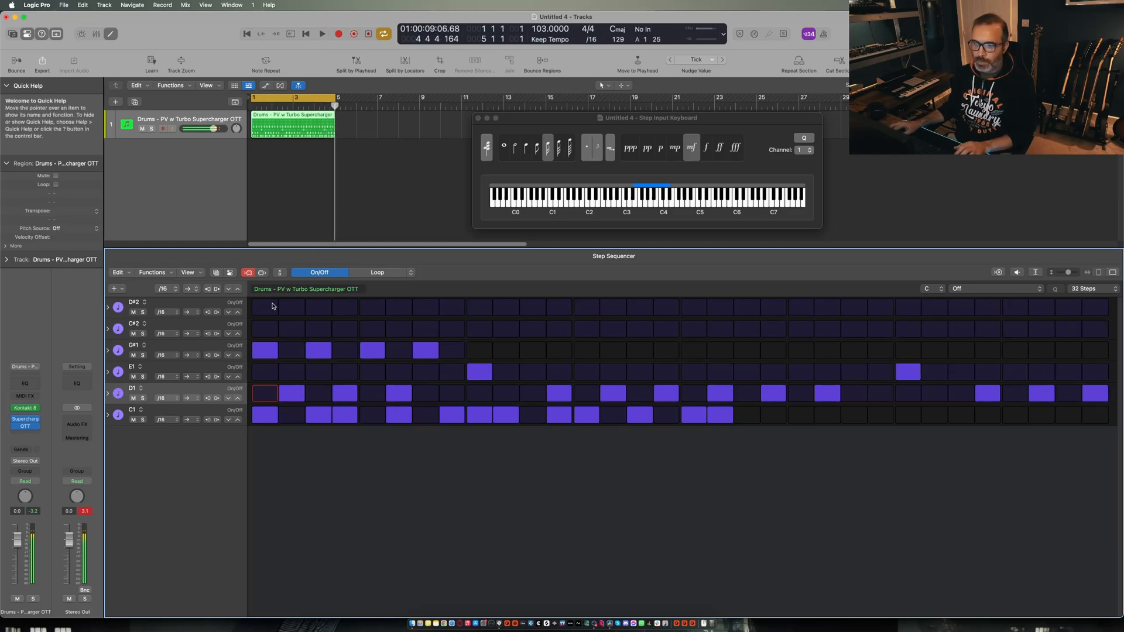
# Fill the D#2 row with hits and play the finished six-row beat from the start.
pyautogui.click(264, 306)
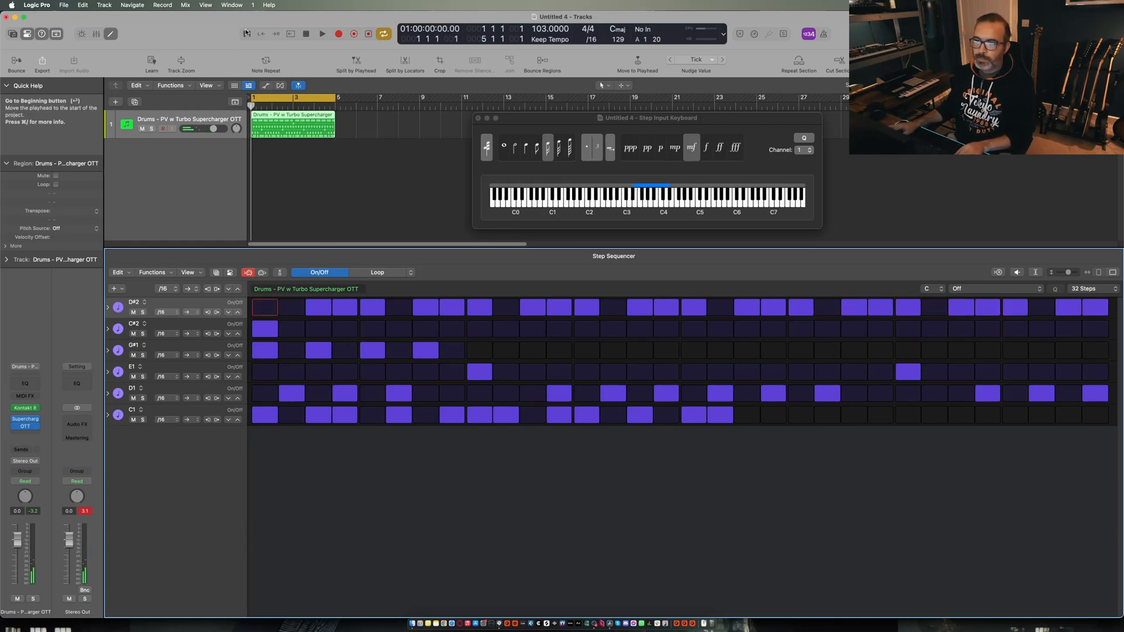
pyautogui.click(322, 34)
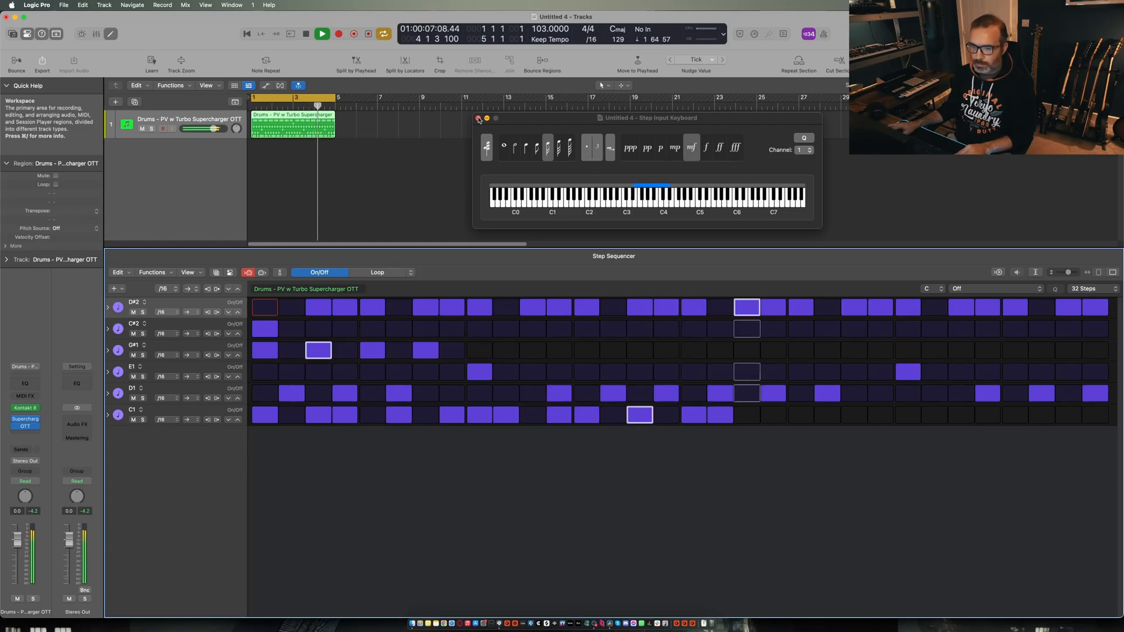
pyautogui.click(321, 34)
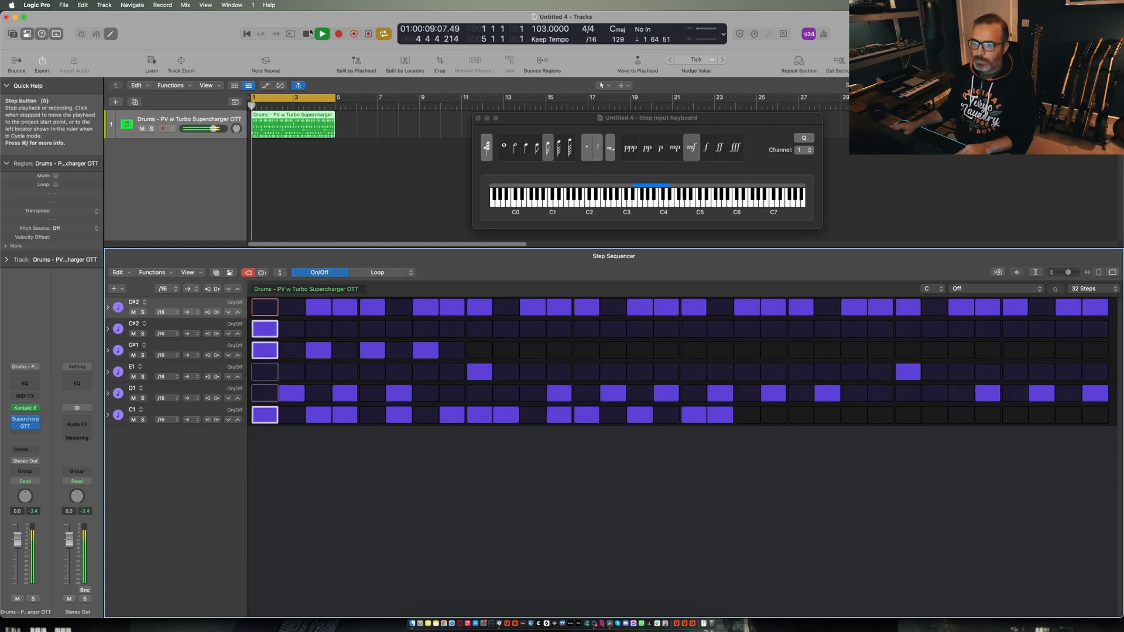
# Switch the D1 subrow to Chance and lower all its steps to 60%.
pyautogui.click(322, 34)
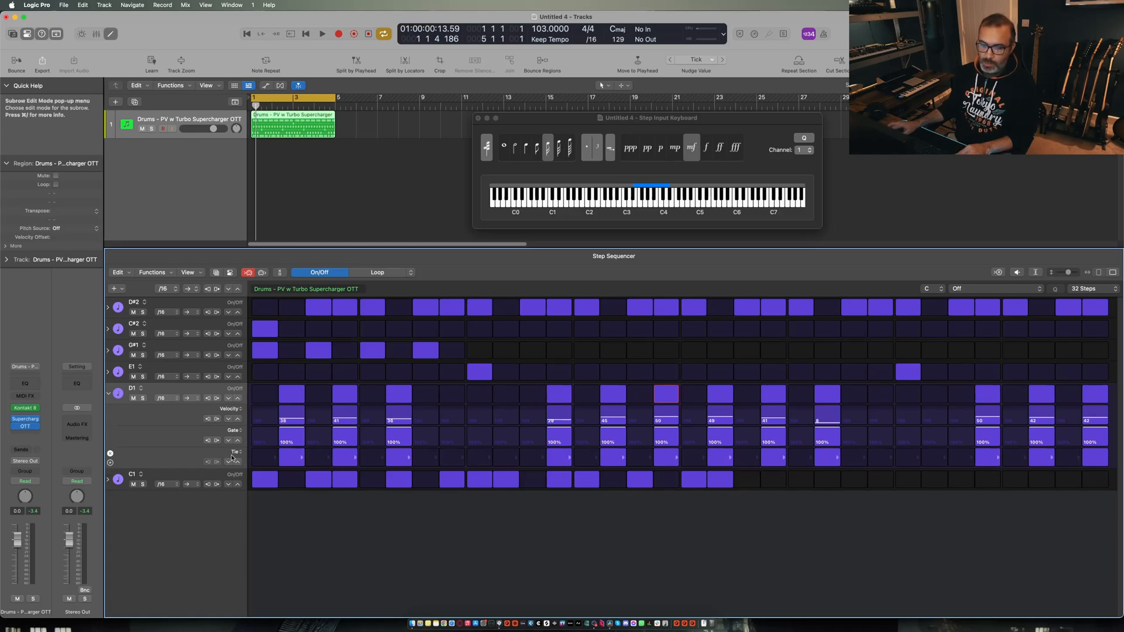
pyautogui.click(236, 453)
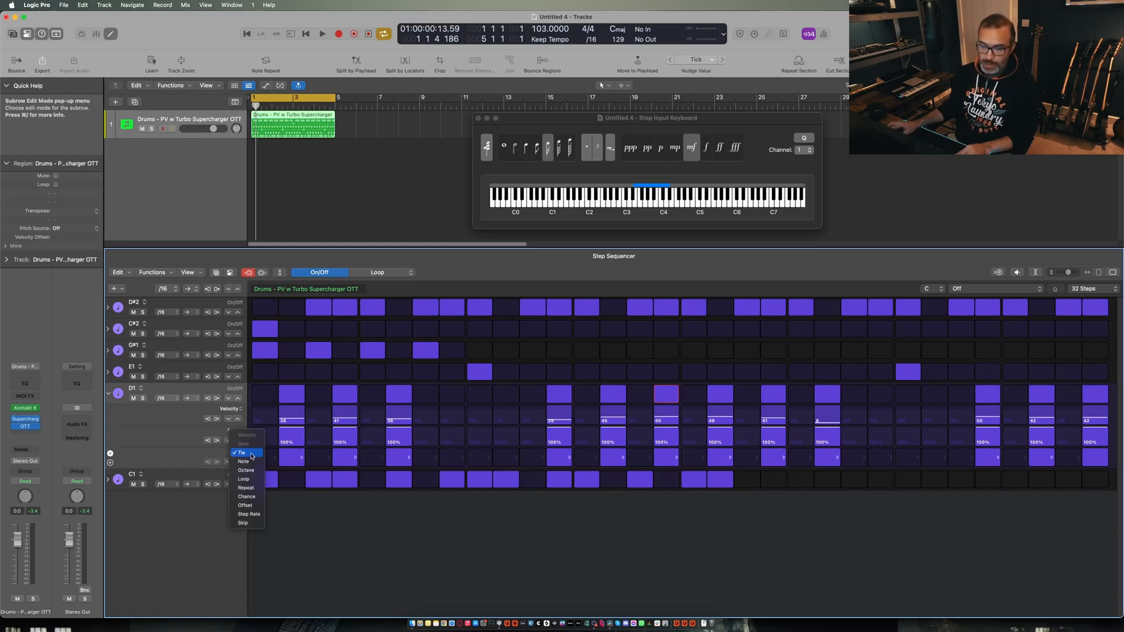
pyautogui.moveTo(246, 496)
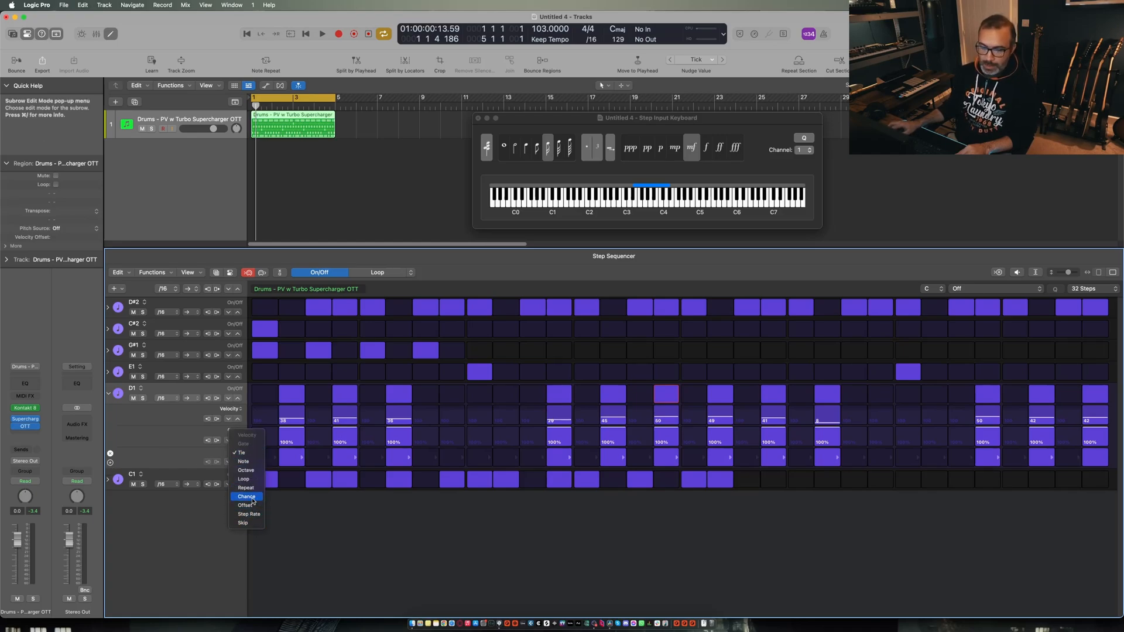
pyautogui.click(246, 497)
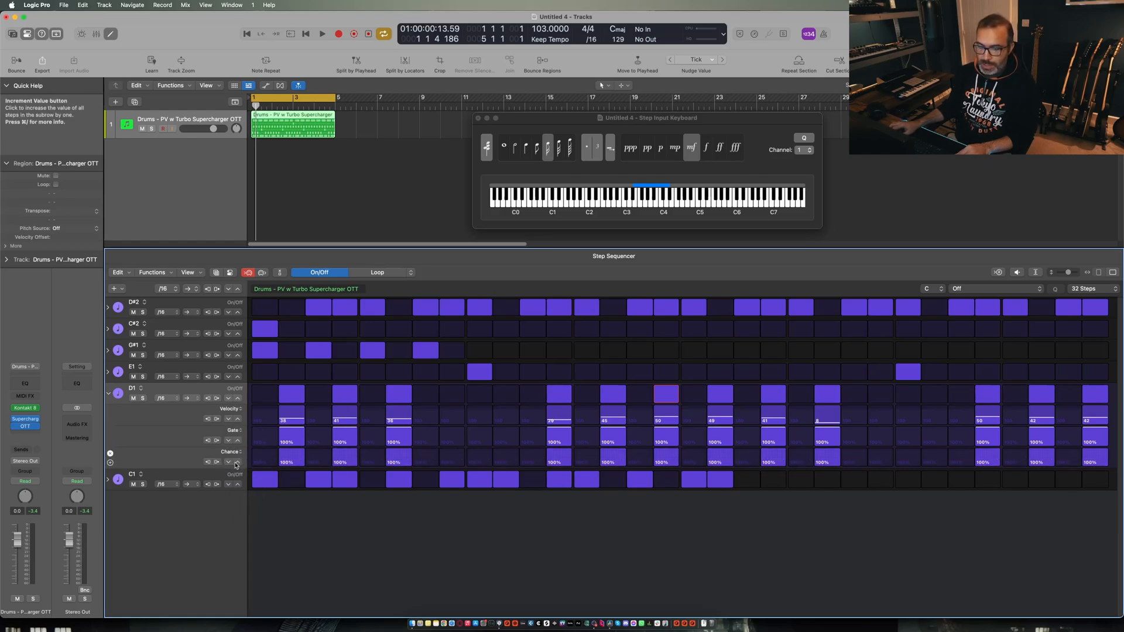
pyautogui.click(237, 464)
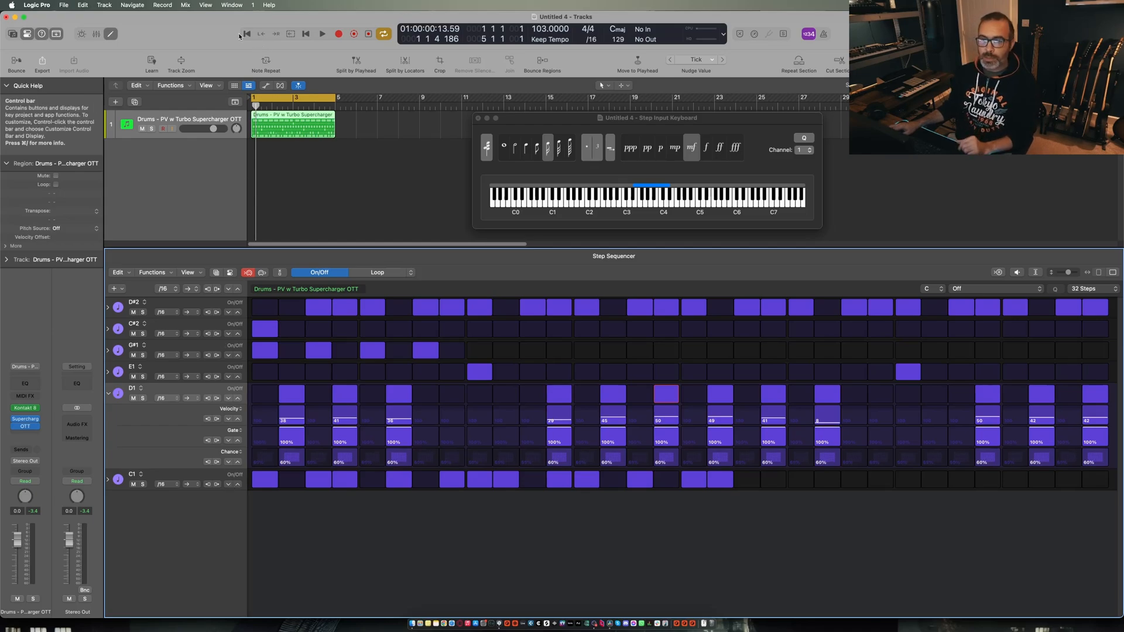
# Play the pattern to hear the ghost notes dropping out, then stop.
pyautogui.click(322, 34)
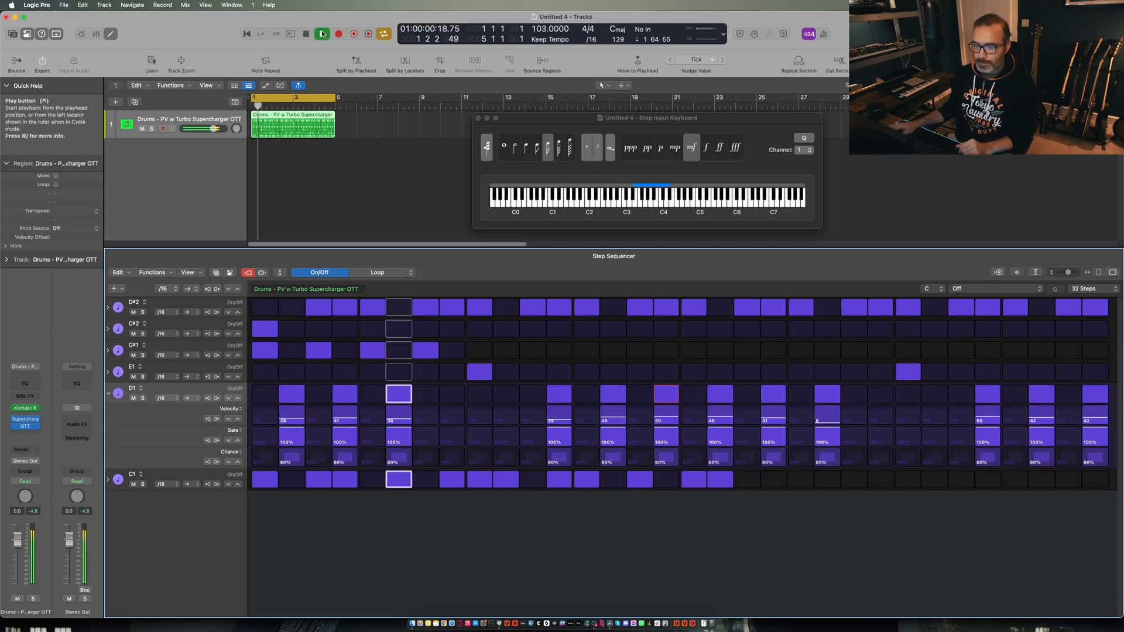
pyautogui.click(321, 34)
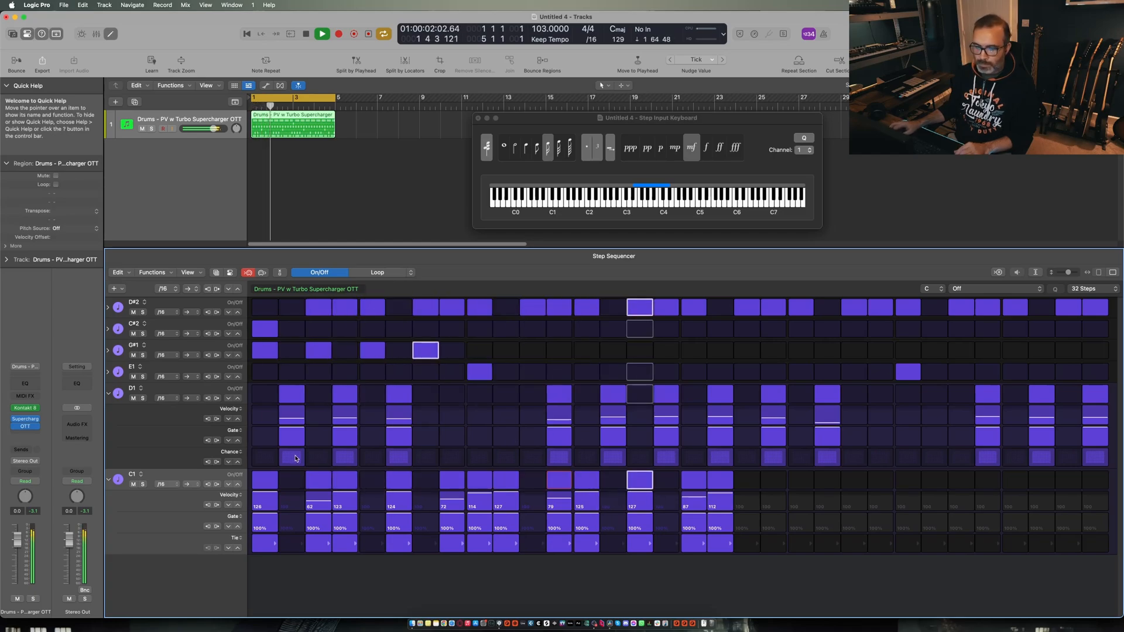
pyautogui.click(306, 34)
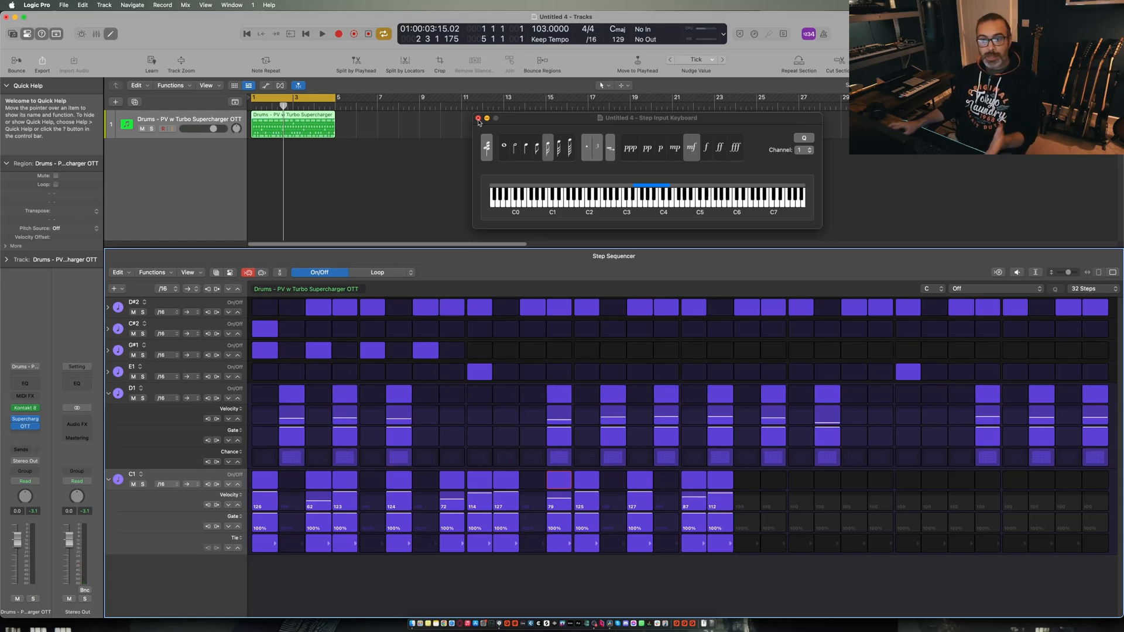
# Close the Step Input Keyboard, stretch the region to bar 33 and convert it to a MIDI region.
pyautogui.click(478, 119)
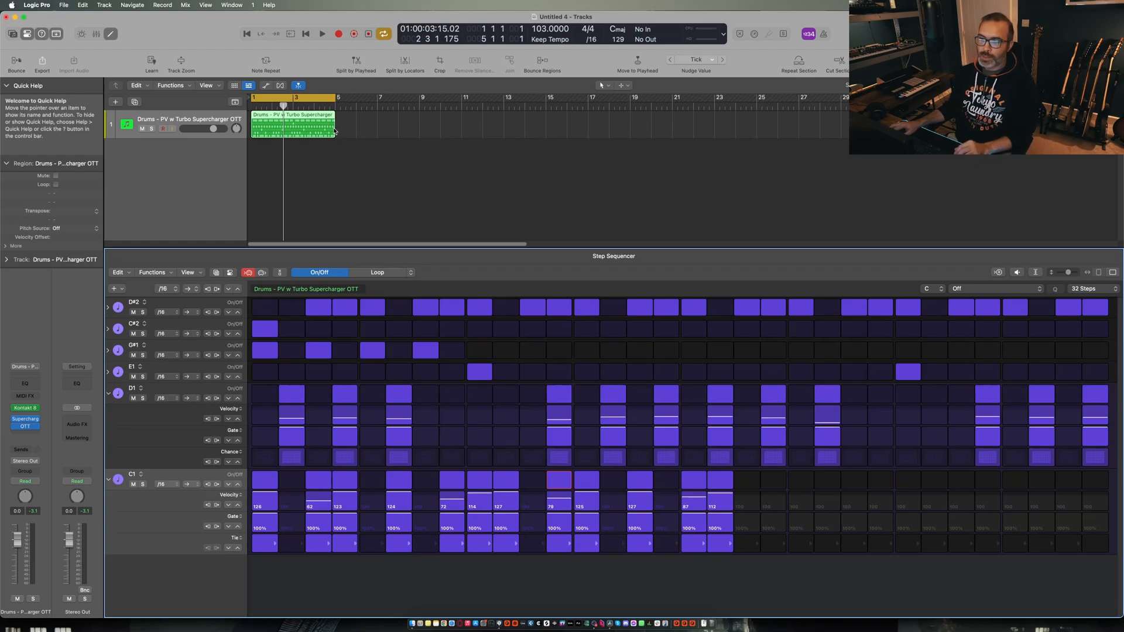
pyautogui.moveTo(334, 129); pyautogui.dragTo(661, 129)
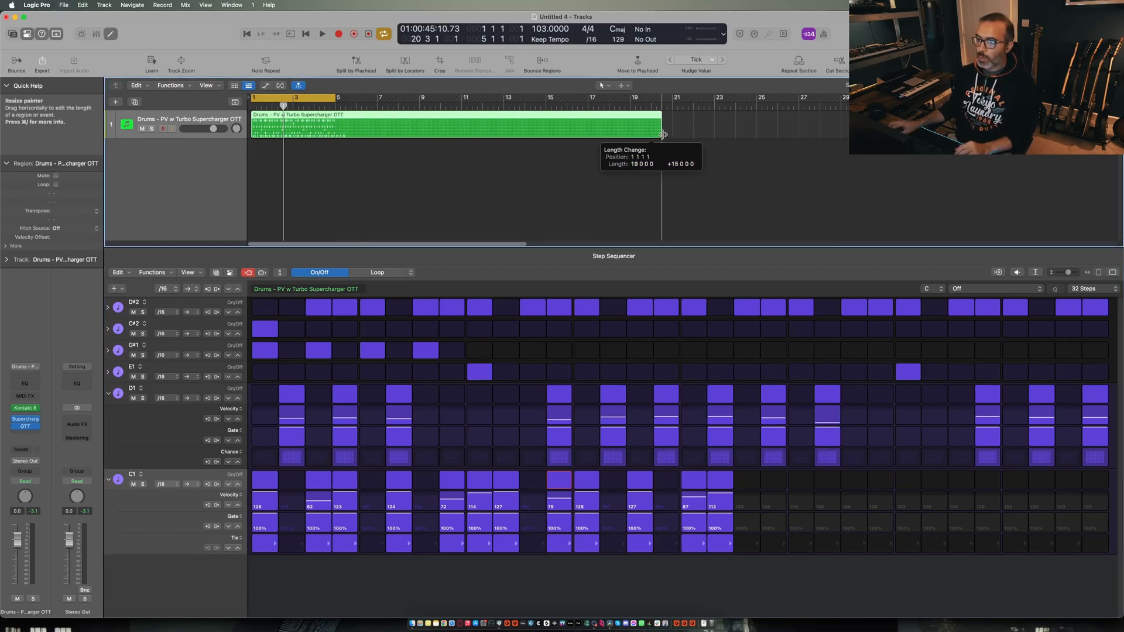
pyautogui.moveTo(660, 133); pyautogui.dragTo(846, 133)
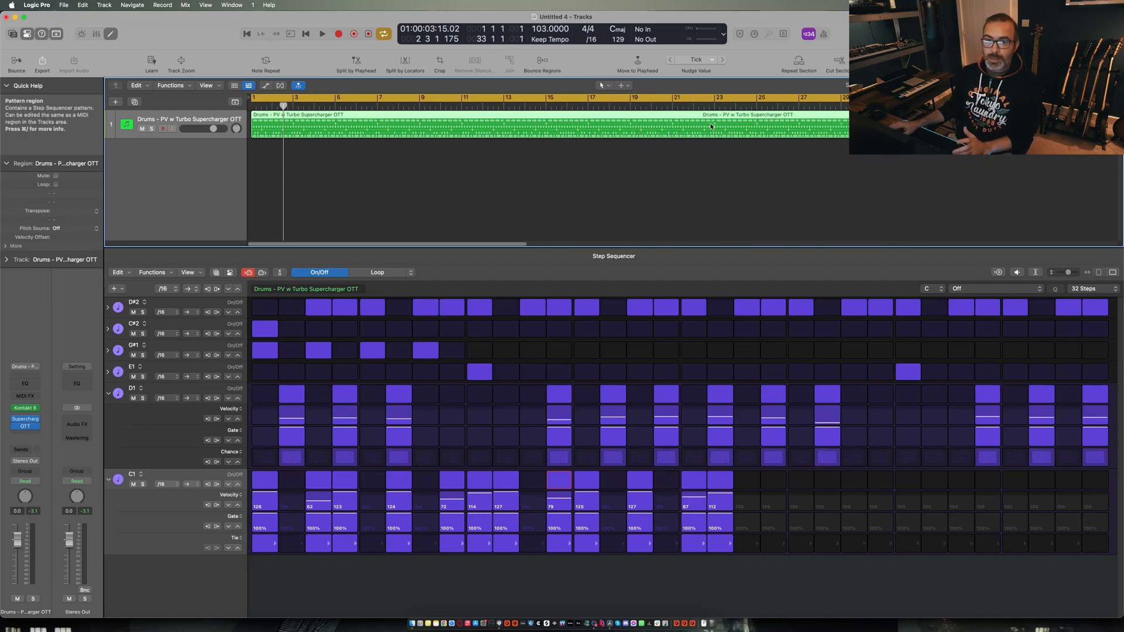
pyautogui.rightClick(717, 127)
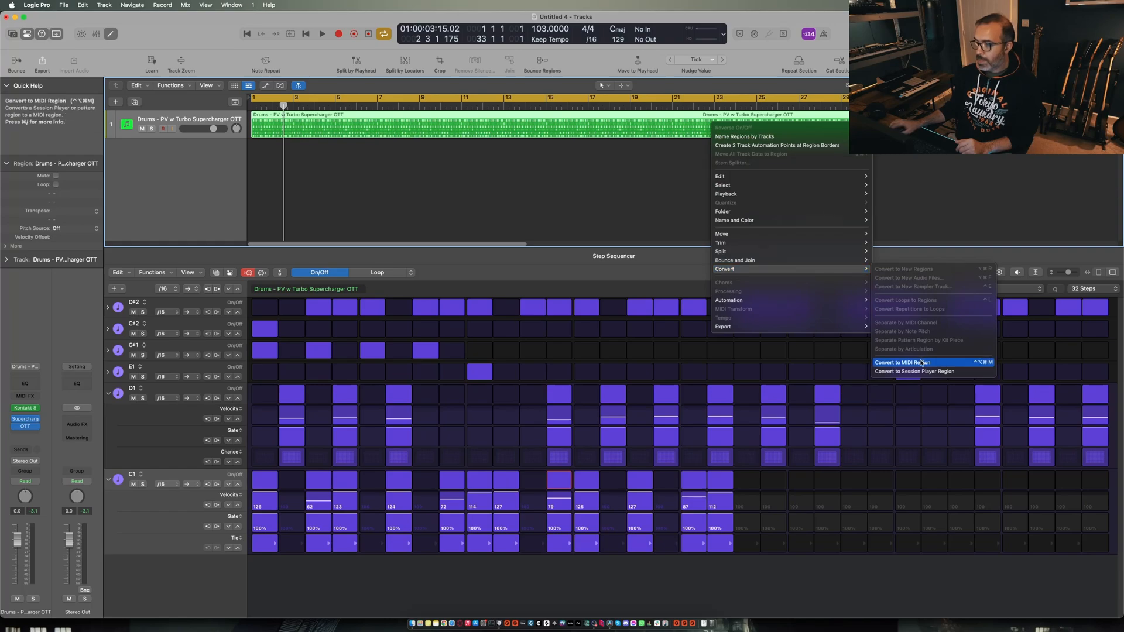
pyautogui.click(902, 361)
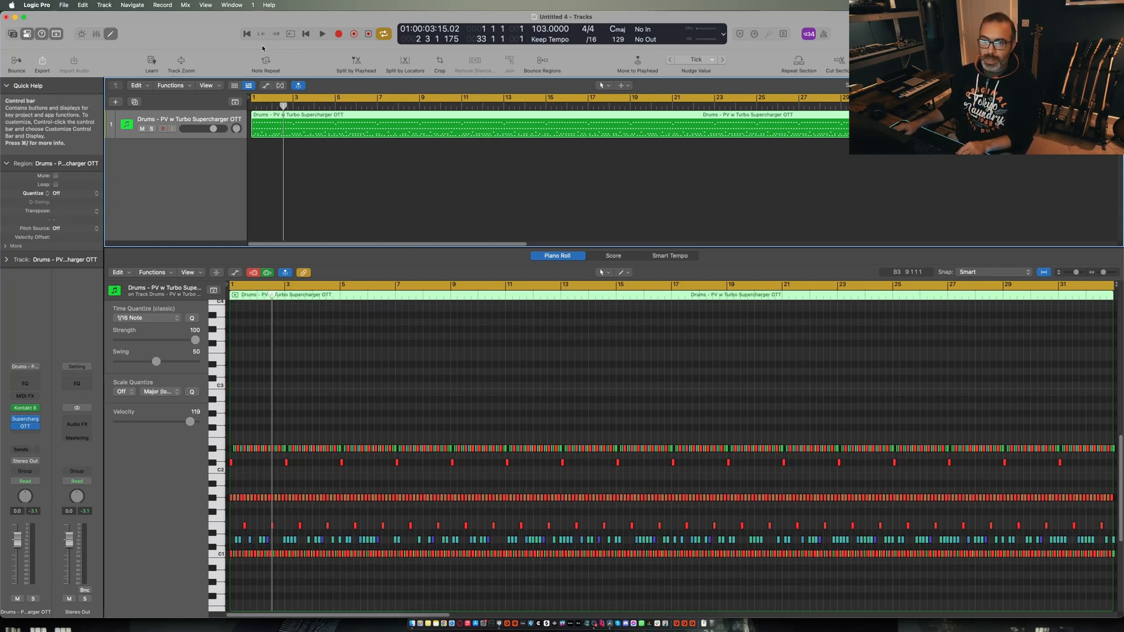
# Play the converted notes, then undo the conversion to get the Step Sequencer pattern back.
pyautogui.click(322, 34)
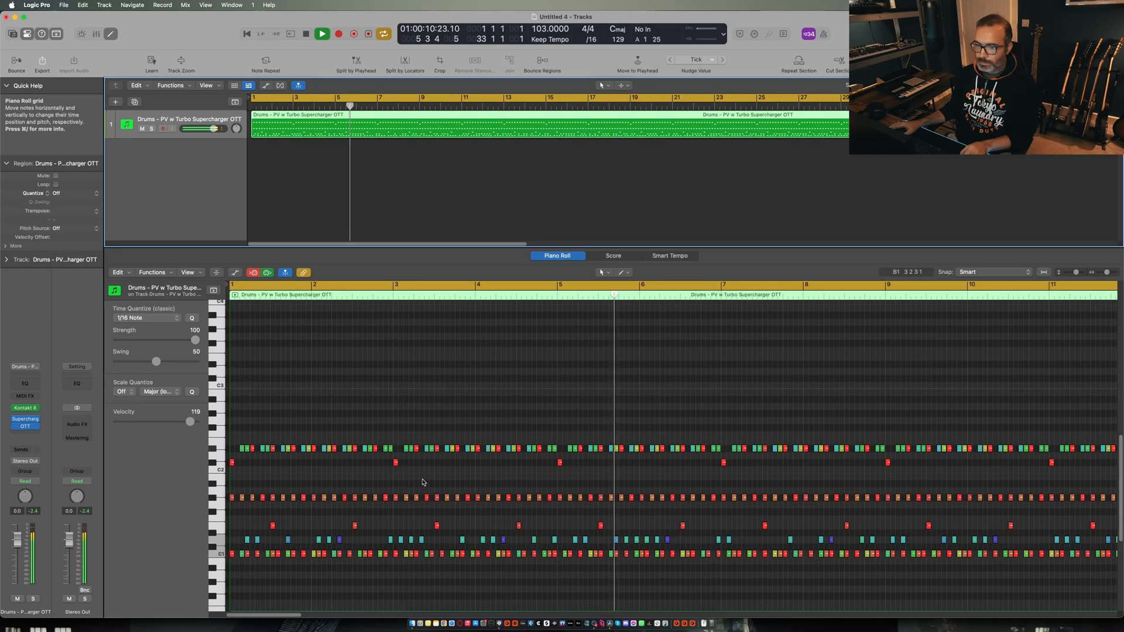
pyautogui.click(321, 34)
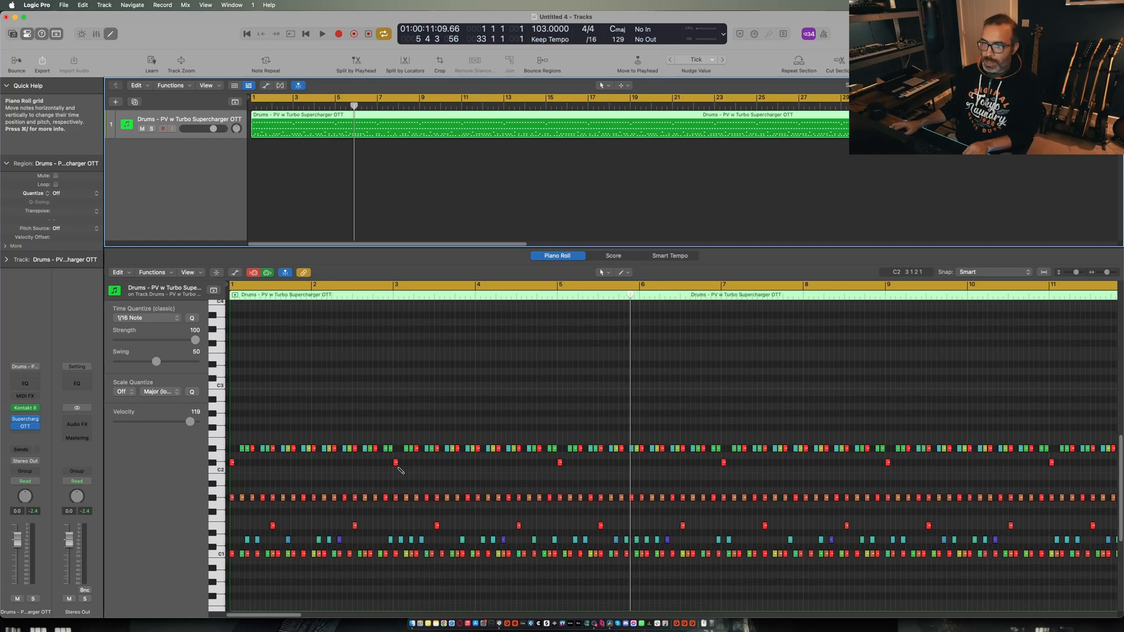
pyautogui.click(613, 255)
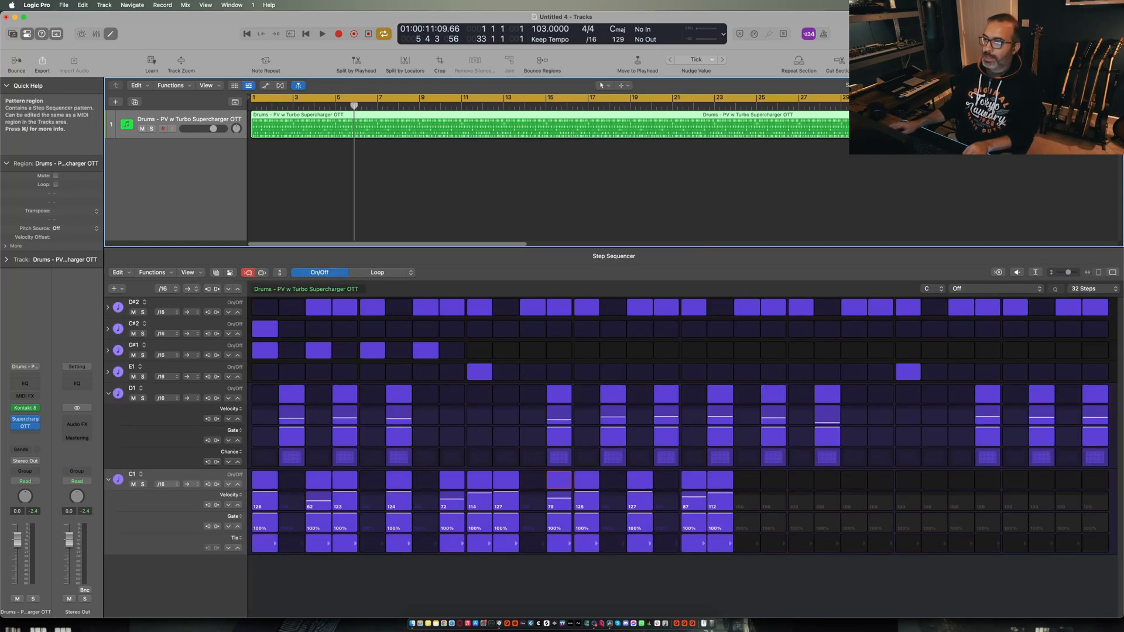
# Shorten the region back to bar 9, set the C#2 crash row step rate to /4 and audition it.
pyautogui.moveTo(846, 123); pyautogui.dragTo(431, 131)
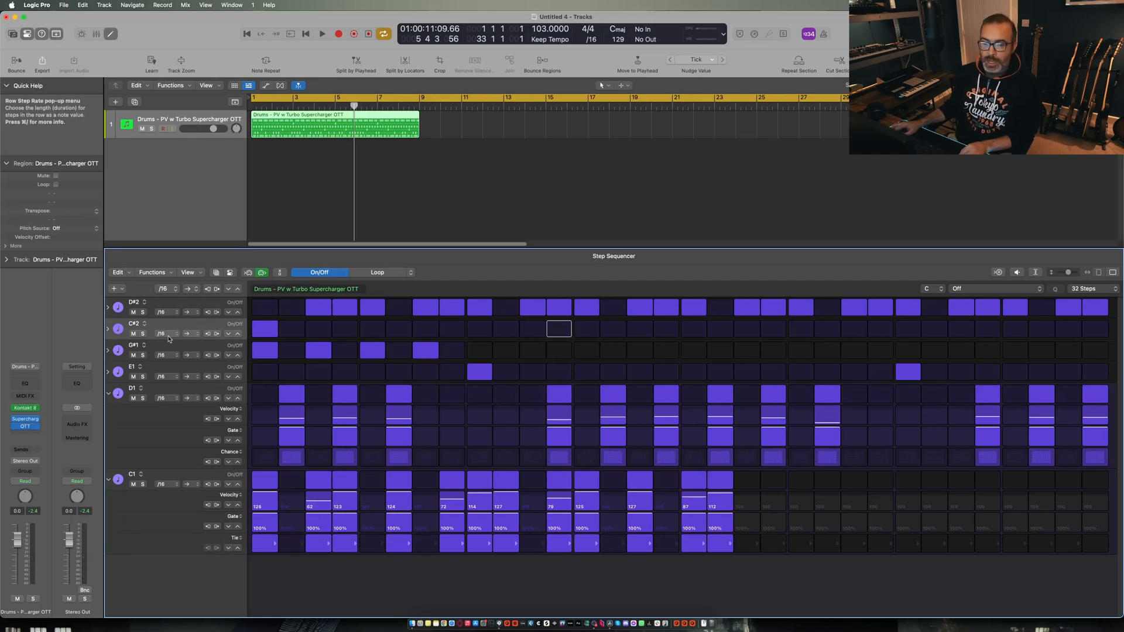
pyautogui.click(162, 333)
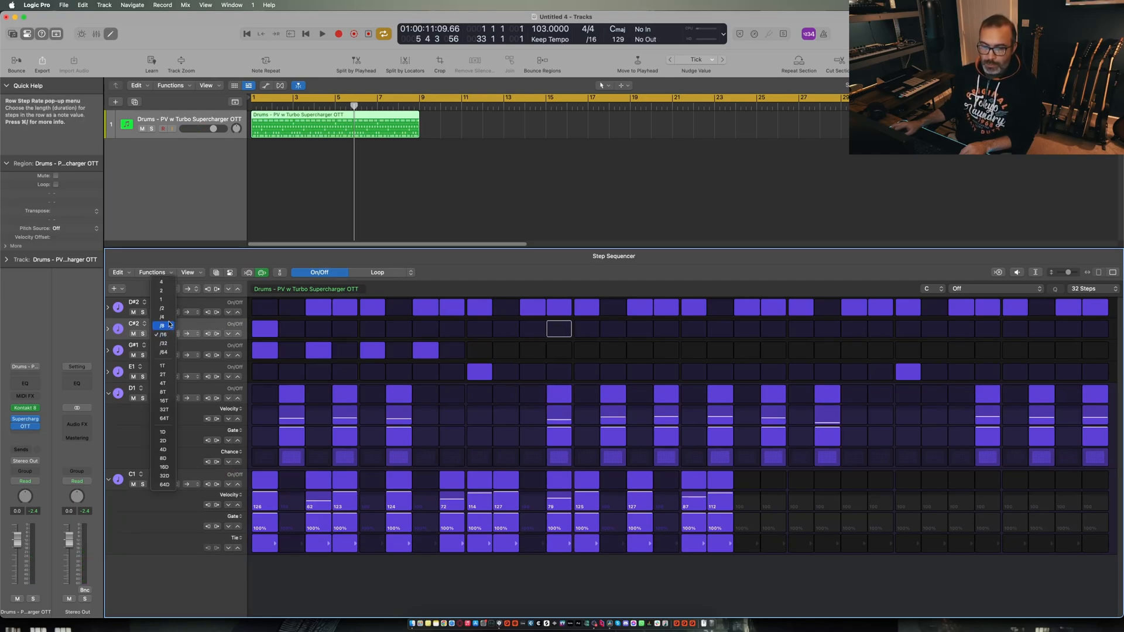
pyautogui.click(162, 317)
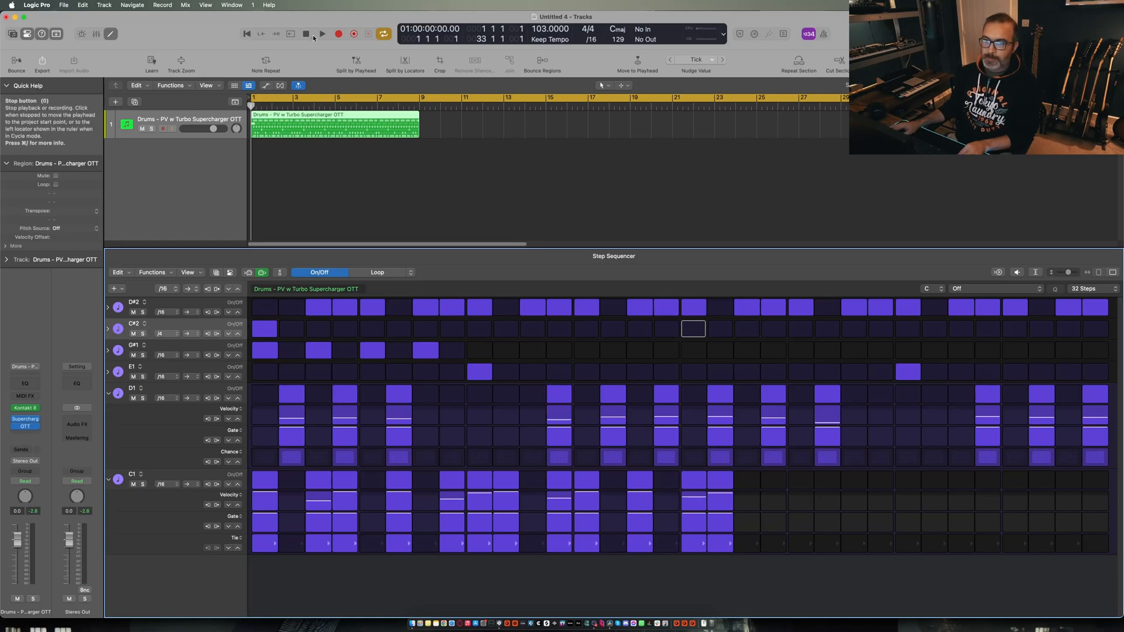
pyautogui.click(321, 34)
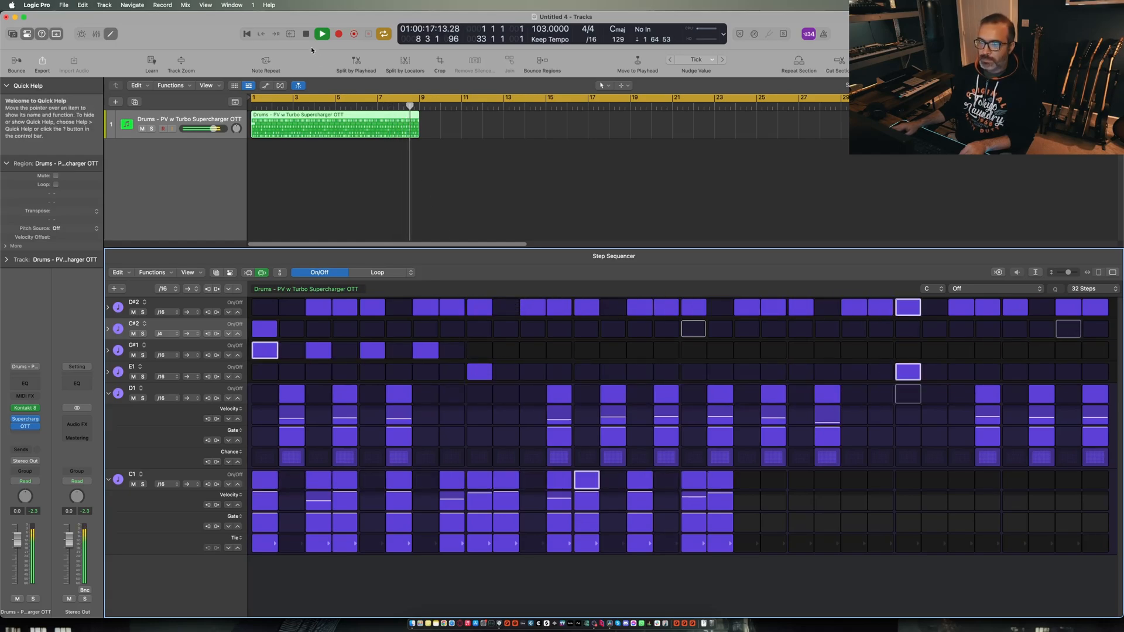
pyautogui.click(322, 34)
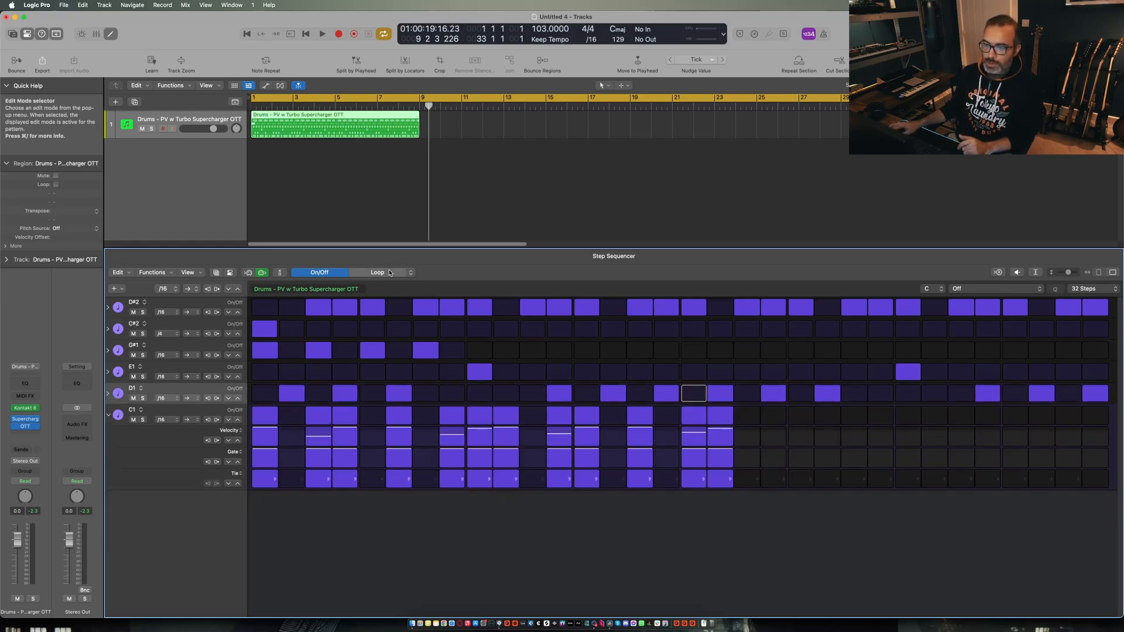
# Switch the edit mode to Repeat so the last D1 step ratchets, and play it.
pyautogui.click(377, 272)
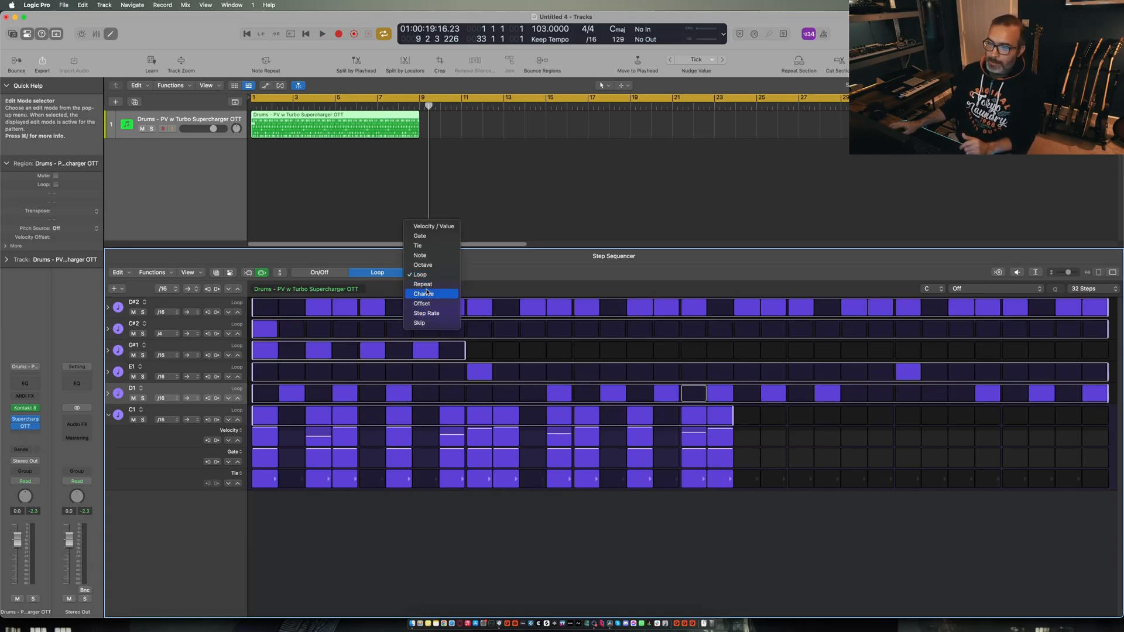
pyautogui.click(422, 284)
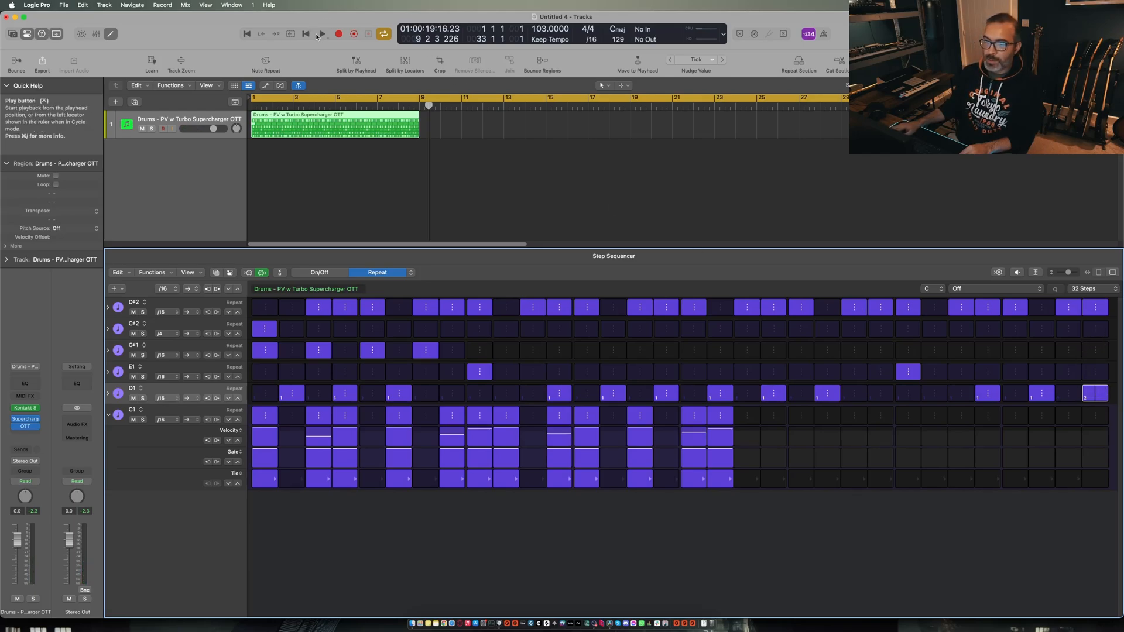
pyautogui.click(322, 34)
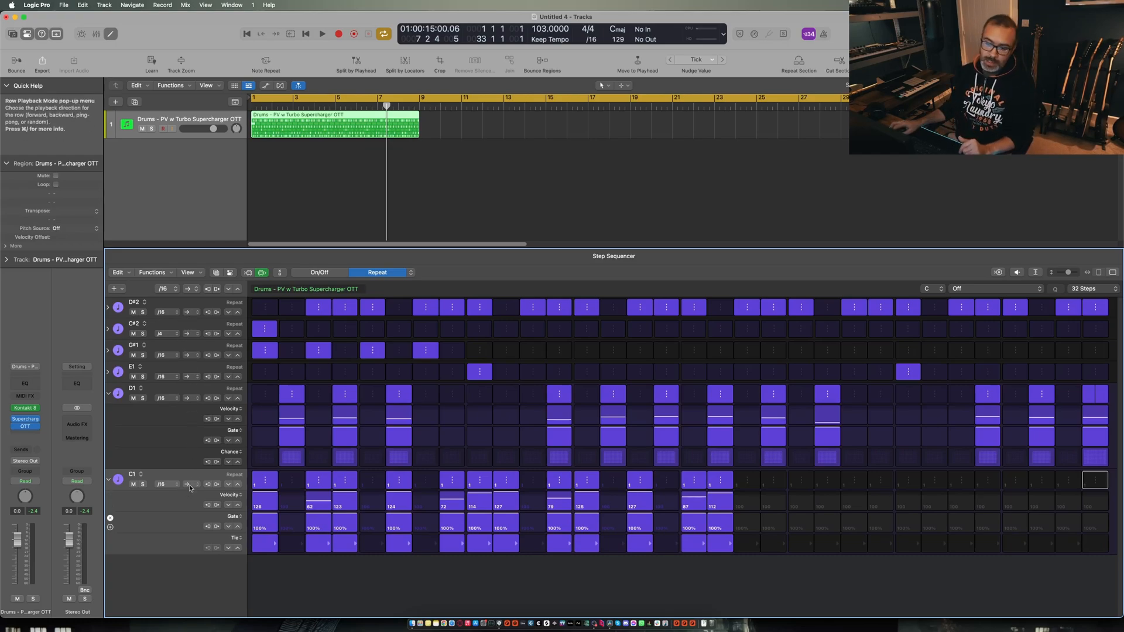
# Try the C1 Row Playback Mode choices, ending on back-and-forth.
pyautogui.click(191, 485)
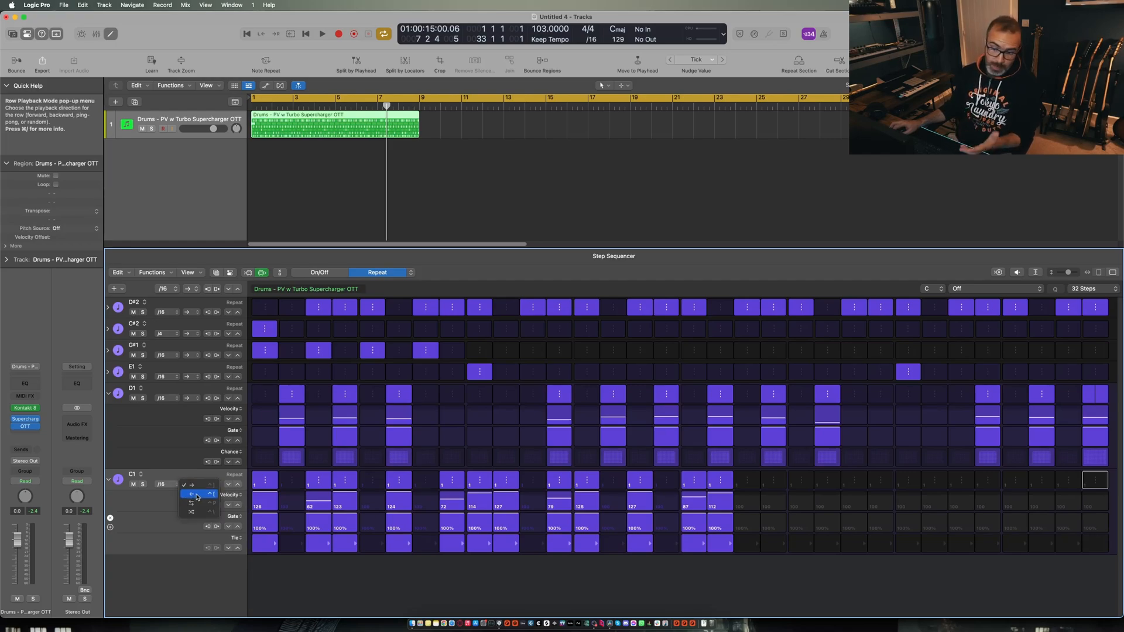
pyautogui.click(195, 502)
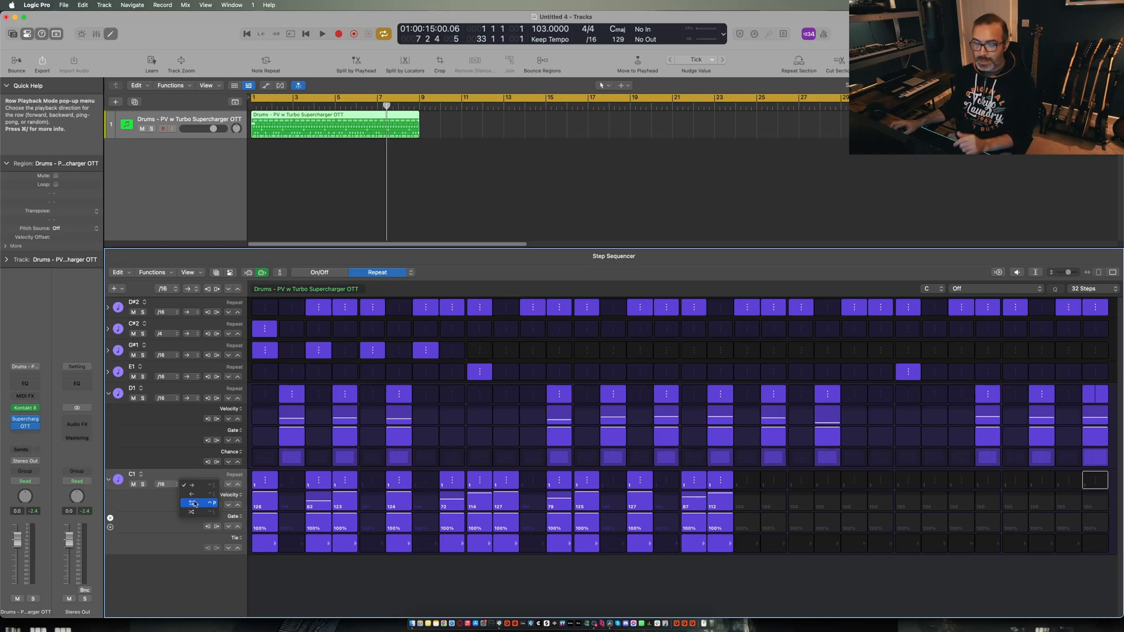
pyautogui.click(193, 502)
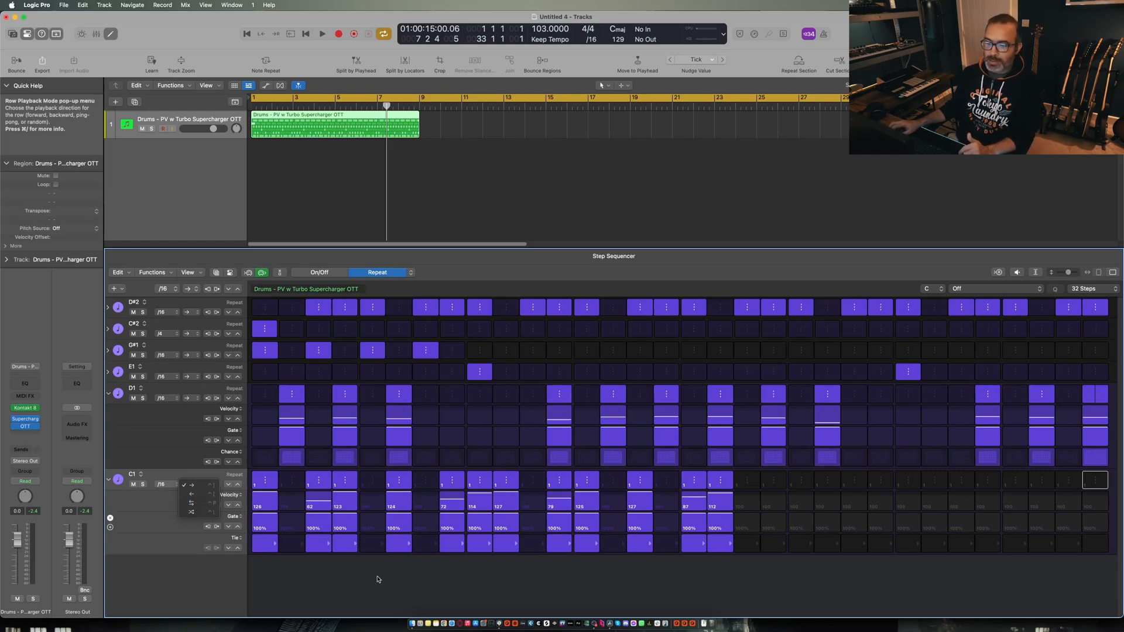